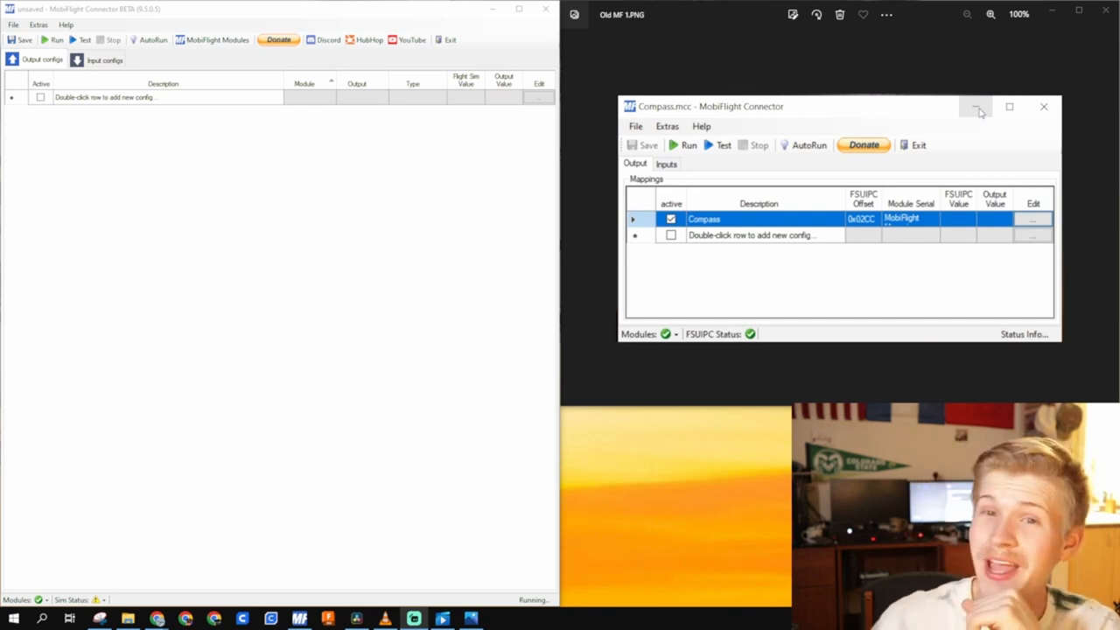
mouse_move(969, 122)
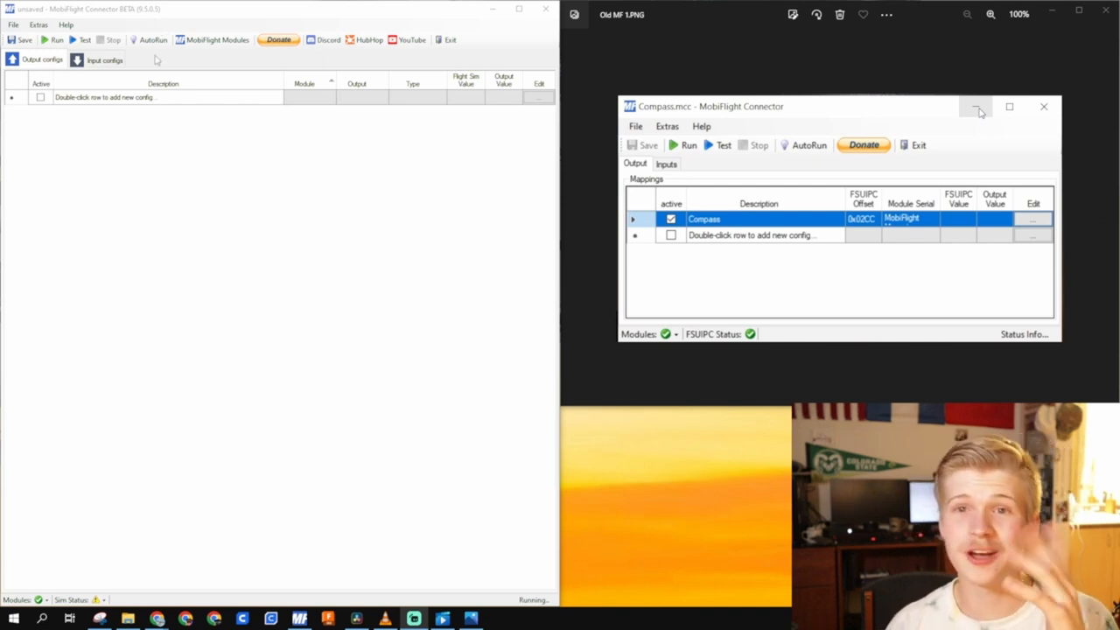
mouse_move(816, 219)
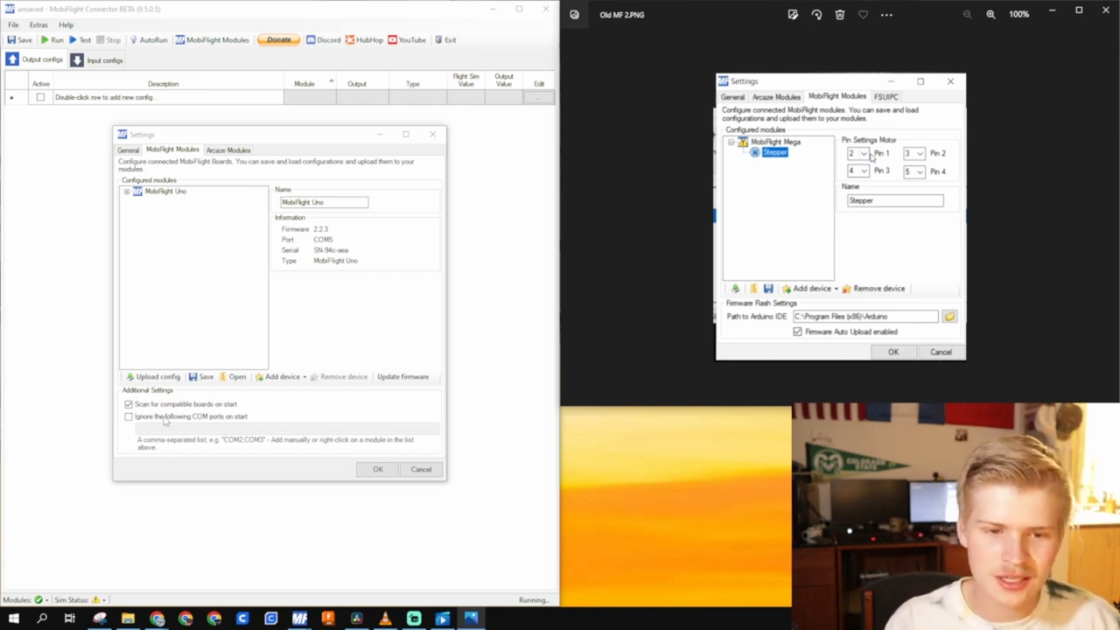
Step: Toggle ignoring specific COM ports in the module settings, then close them
click(129, 415)
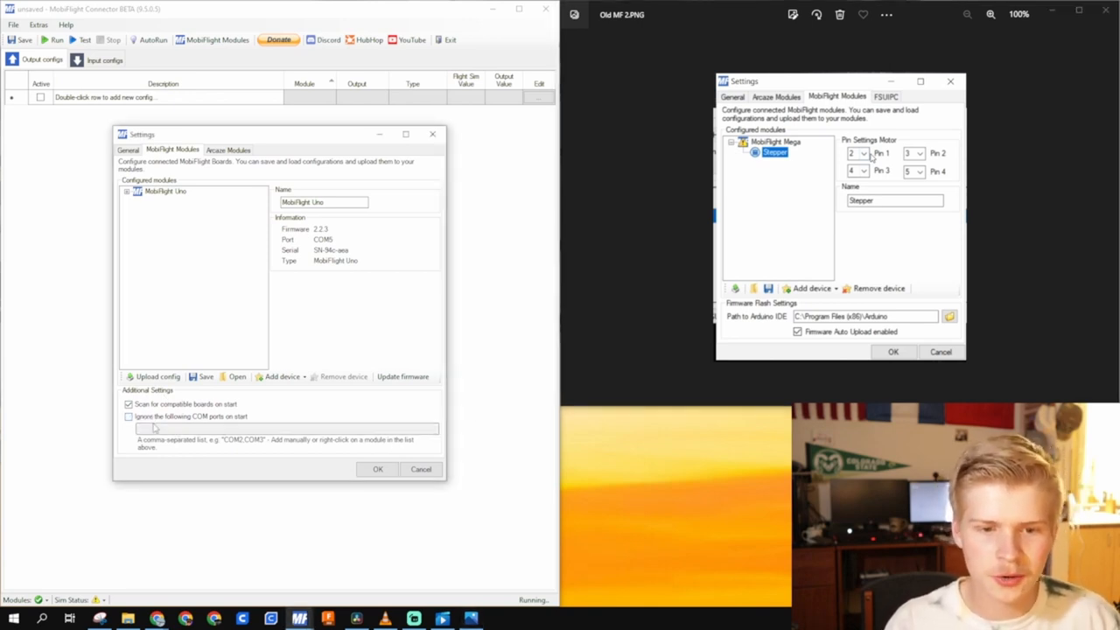
click(129, 415)
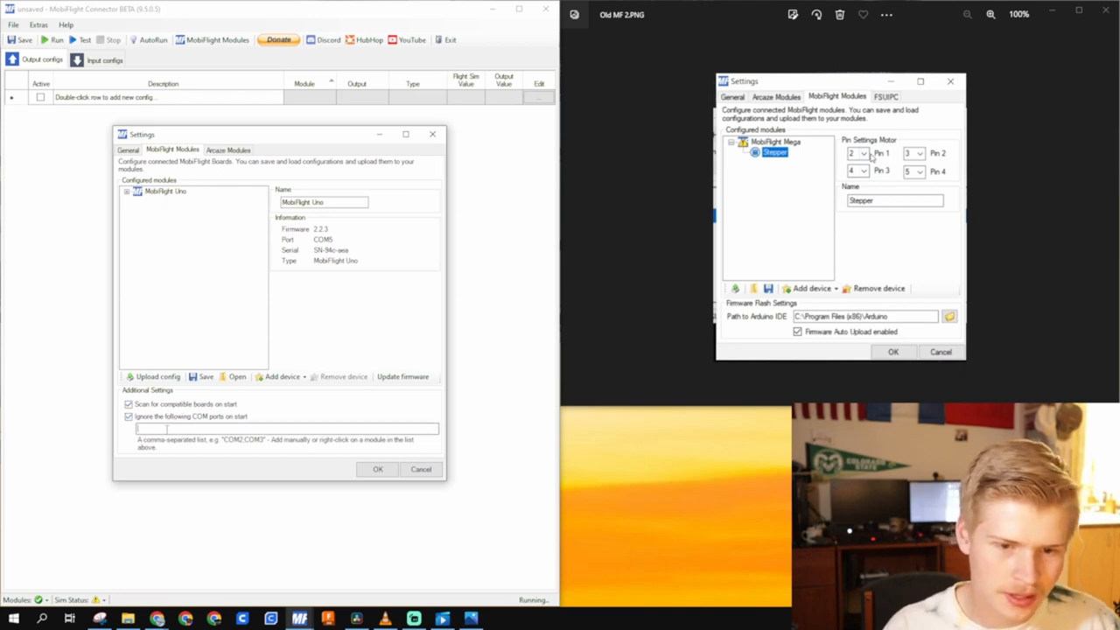
text(COM52)
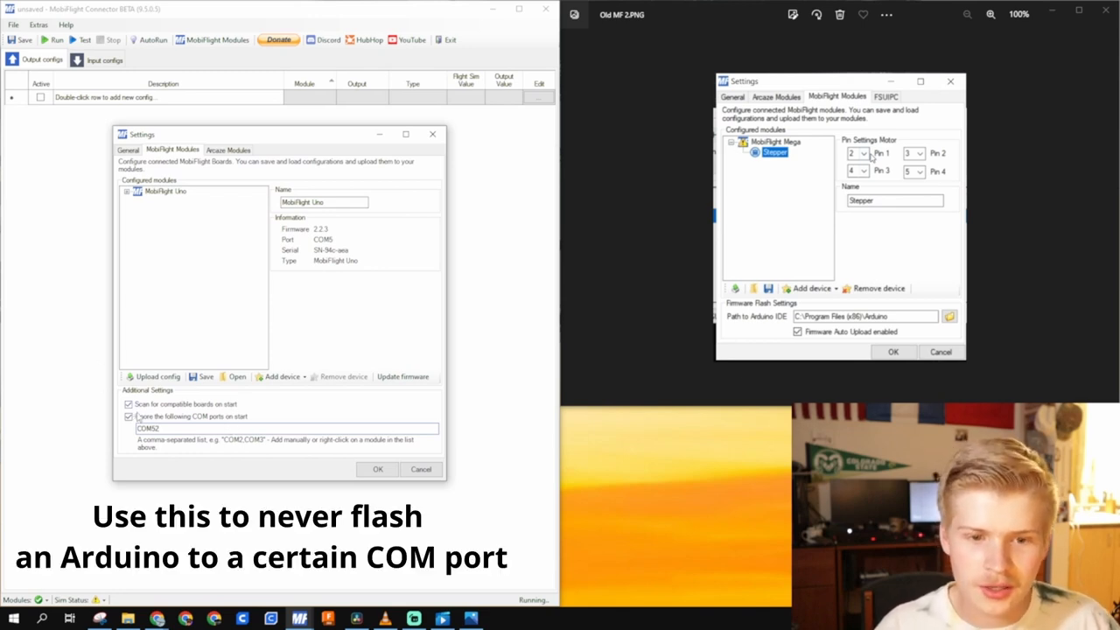
click(128, 417)
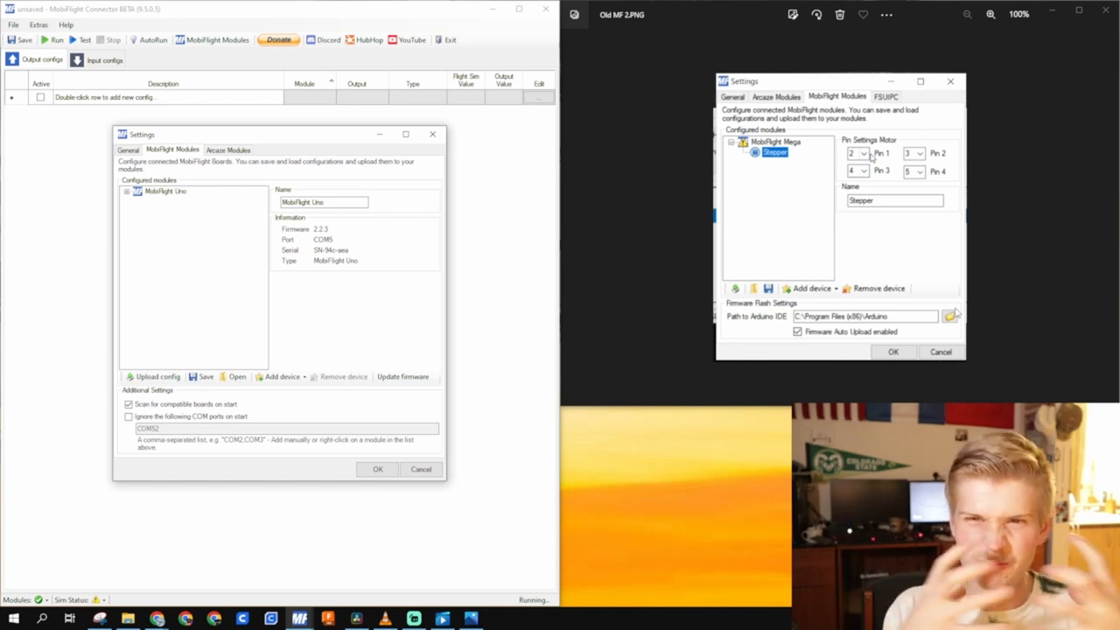
click(166, 191)
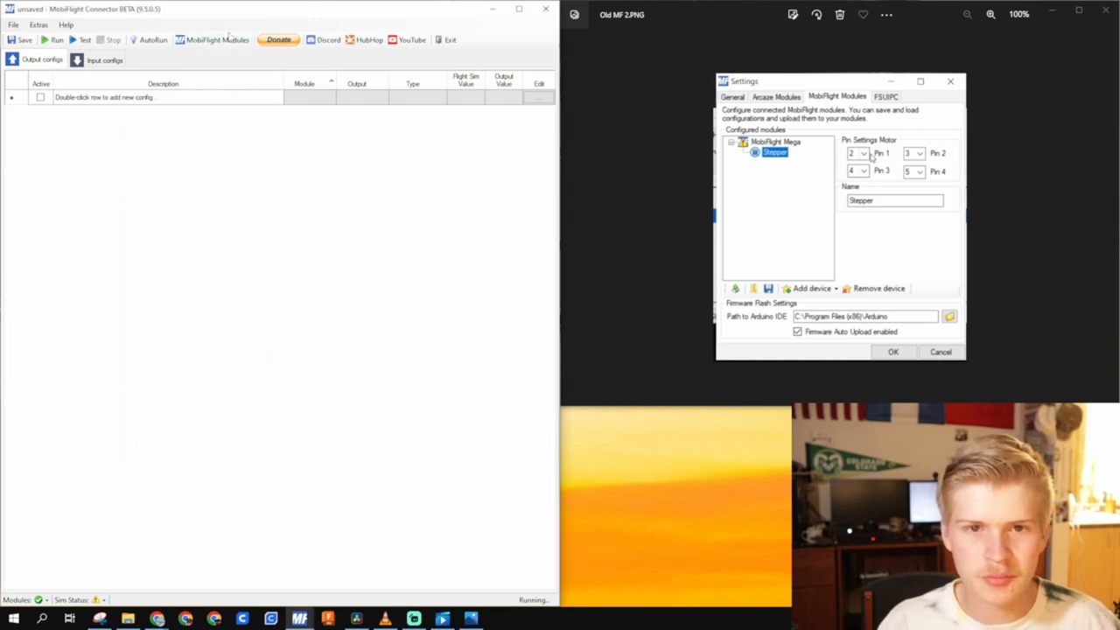
Step: Describe the new output row as 'STRANGE NEW!!!' and open its settings
click(38, 24)
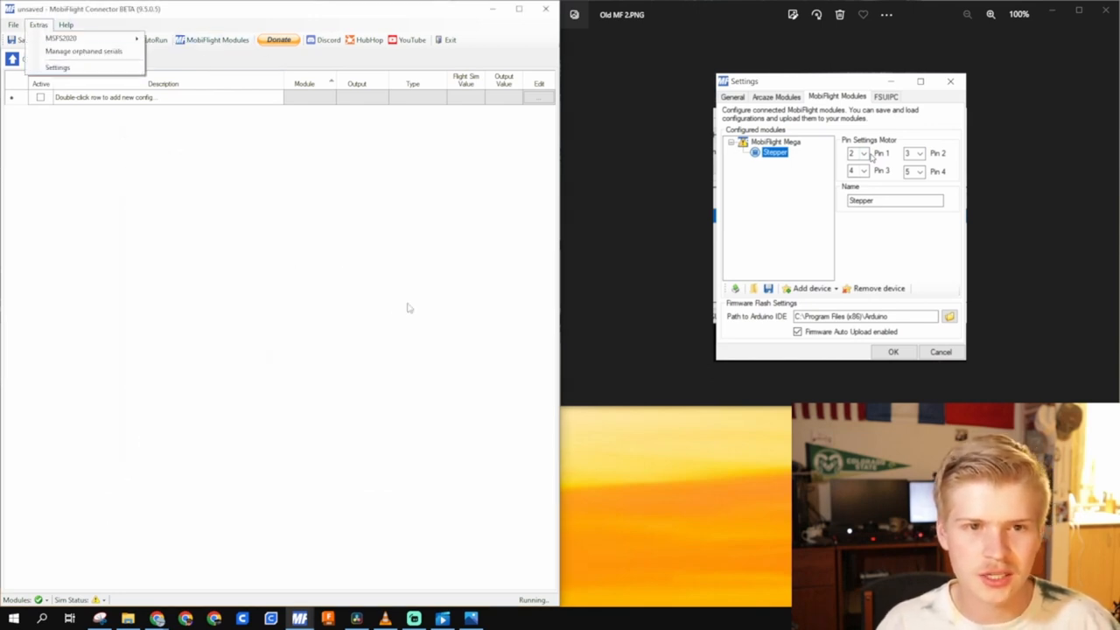
click(172, 197)
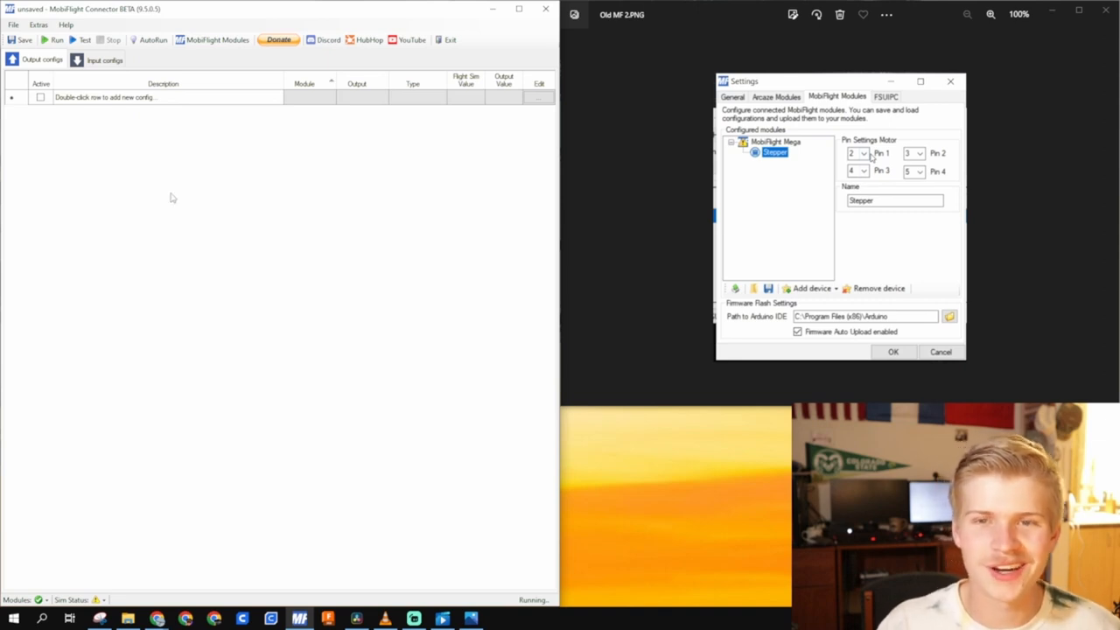
mouse_move(79, 135)
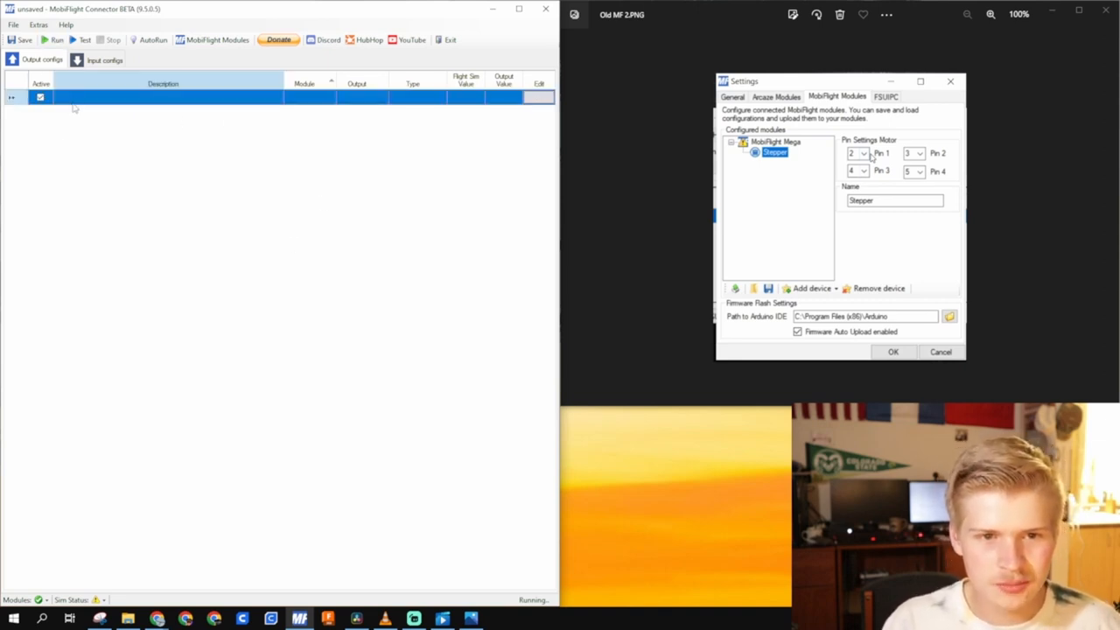
click(162, 97)
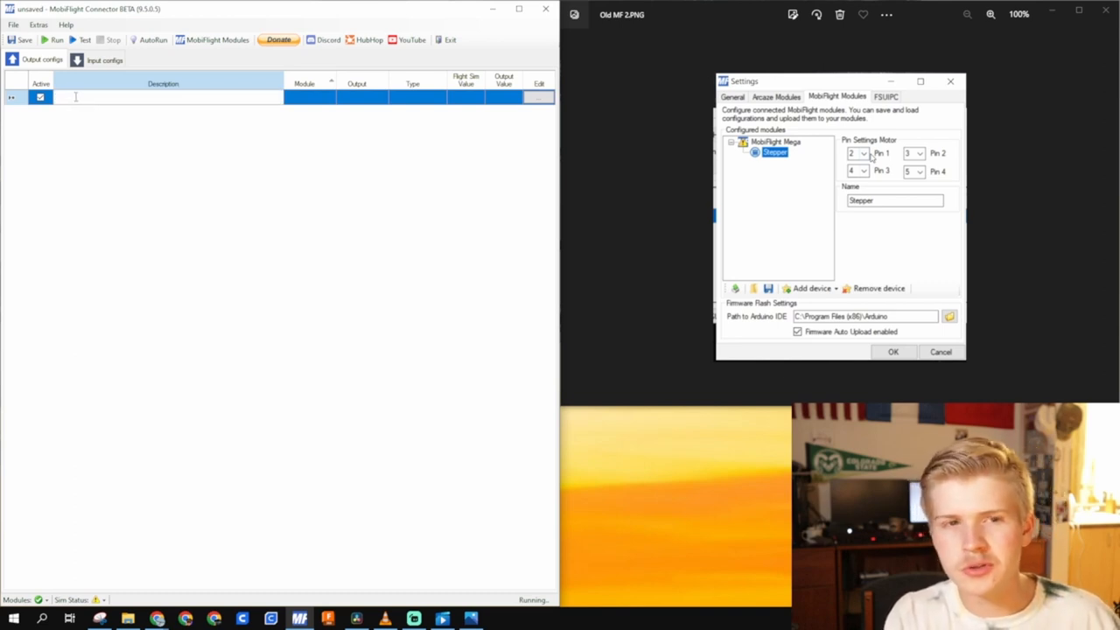
text(STRANGE NEW!!!)
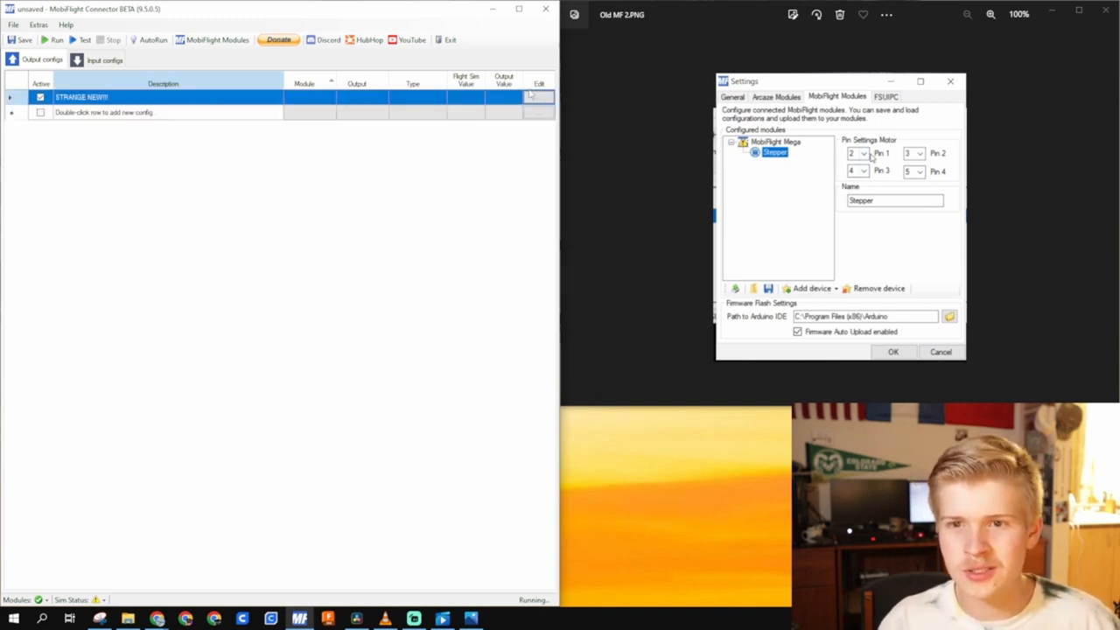
click(538, 97)
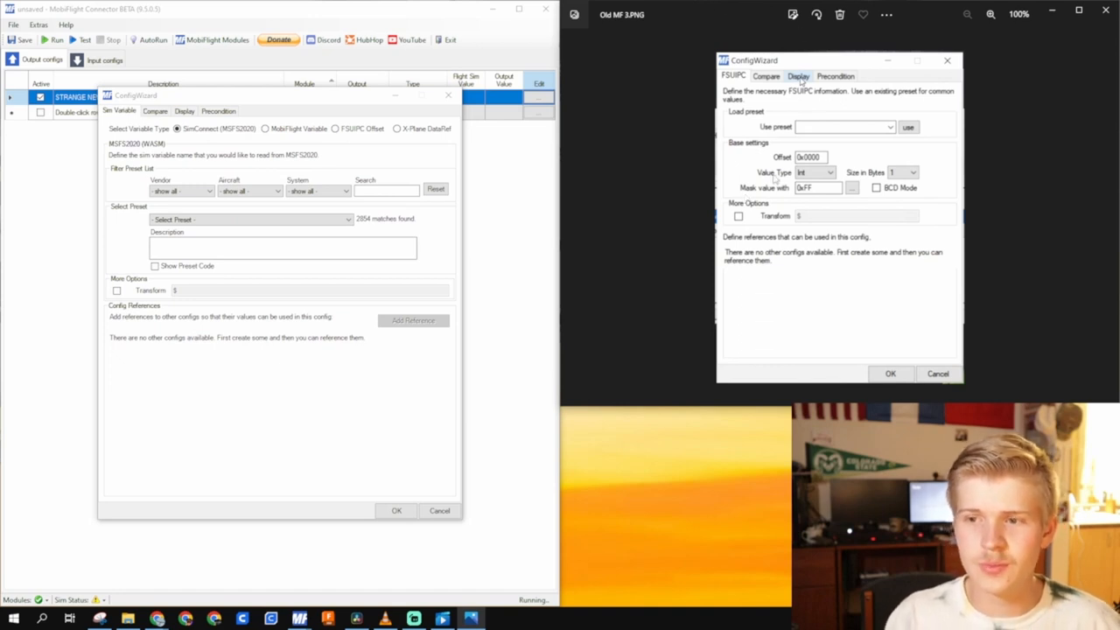
mouse_move(871, 278)
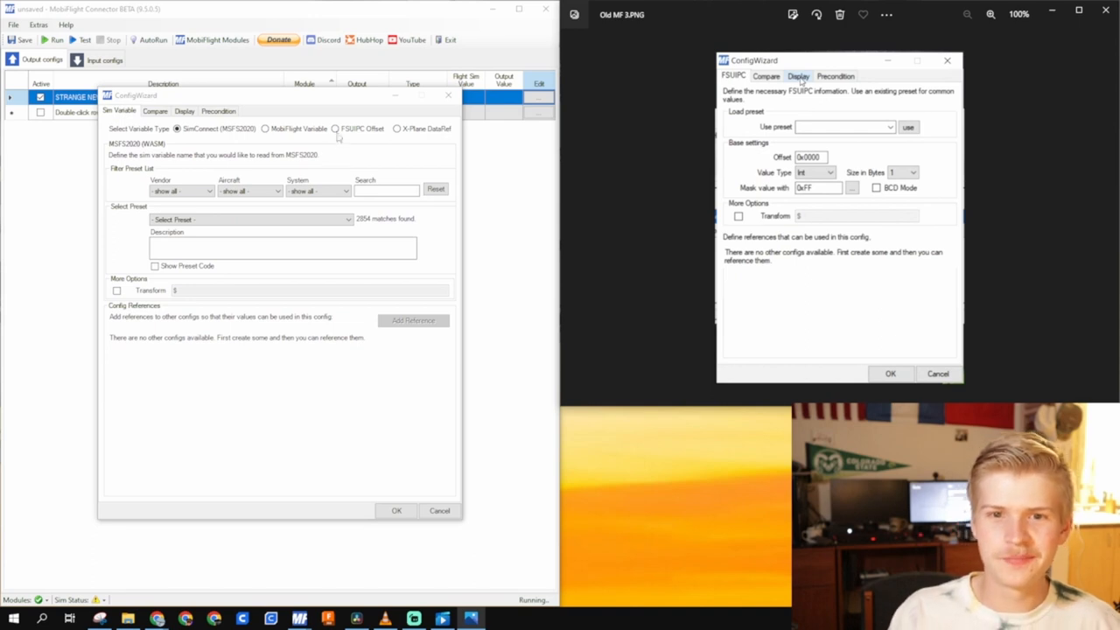
Step: Switch the config's sim variable type to FSUIPC Offset
click(334, 129)
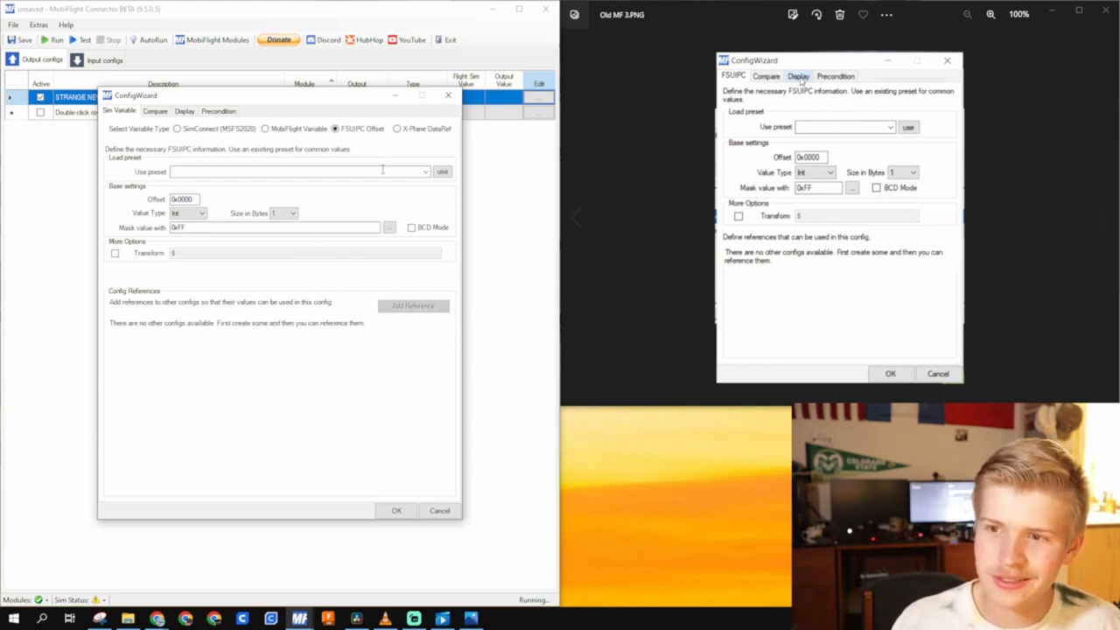
triple_click(183, 198)
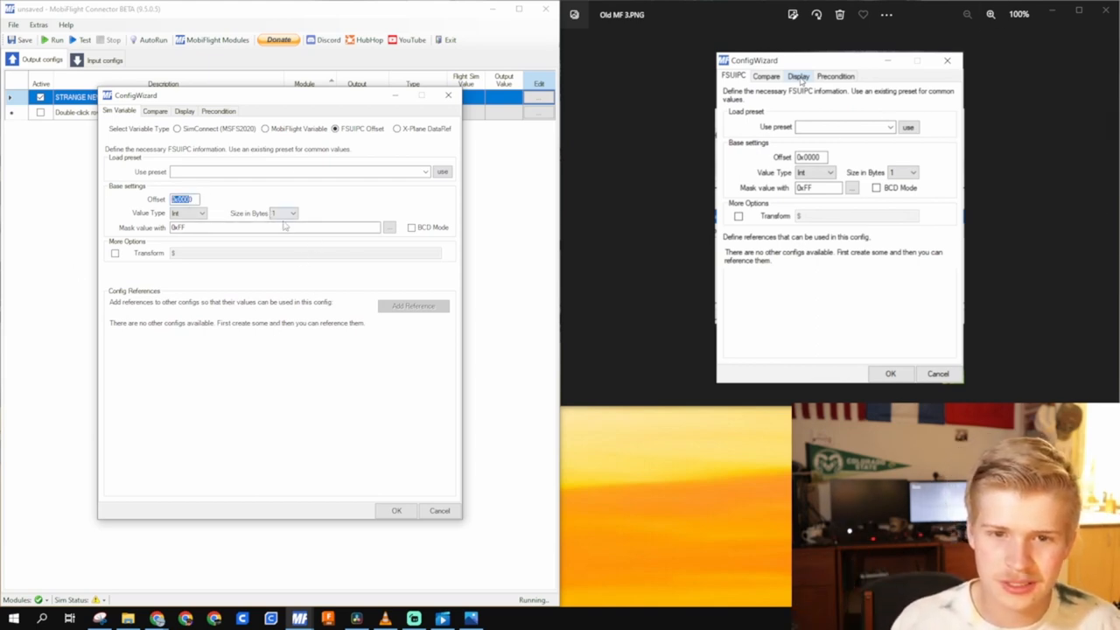
click(202, 212)
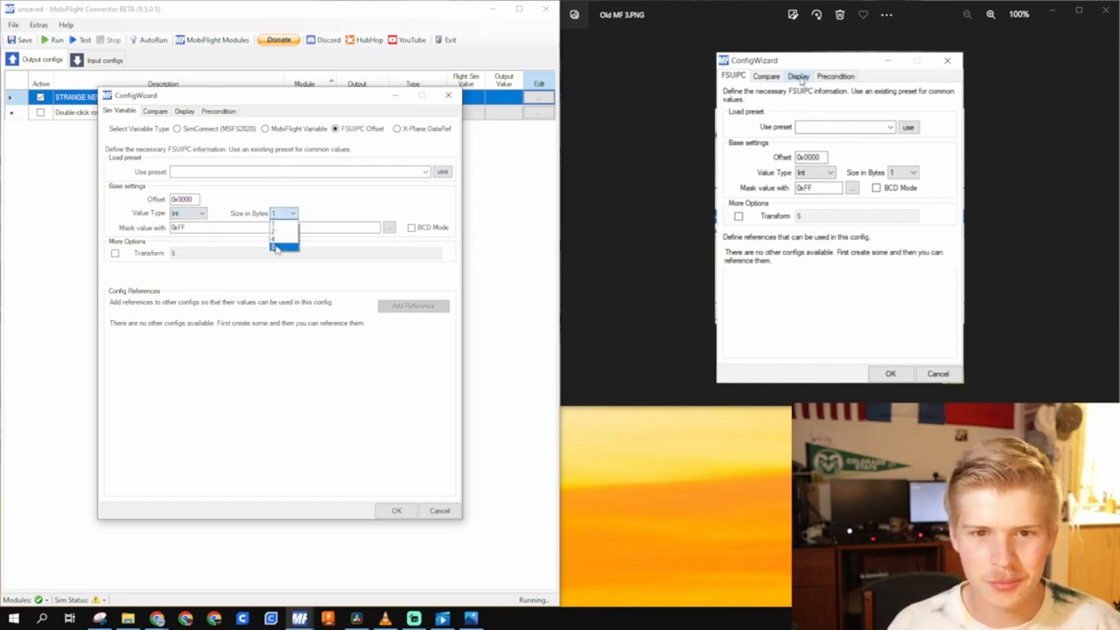
click(278, 247)
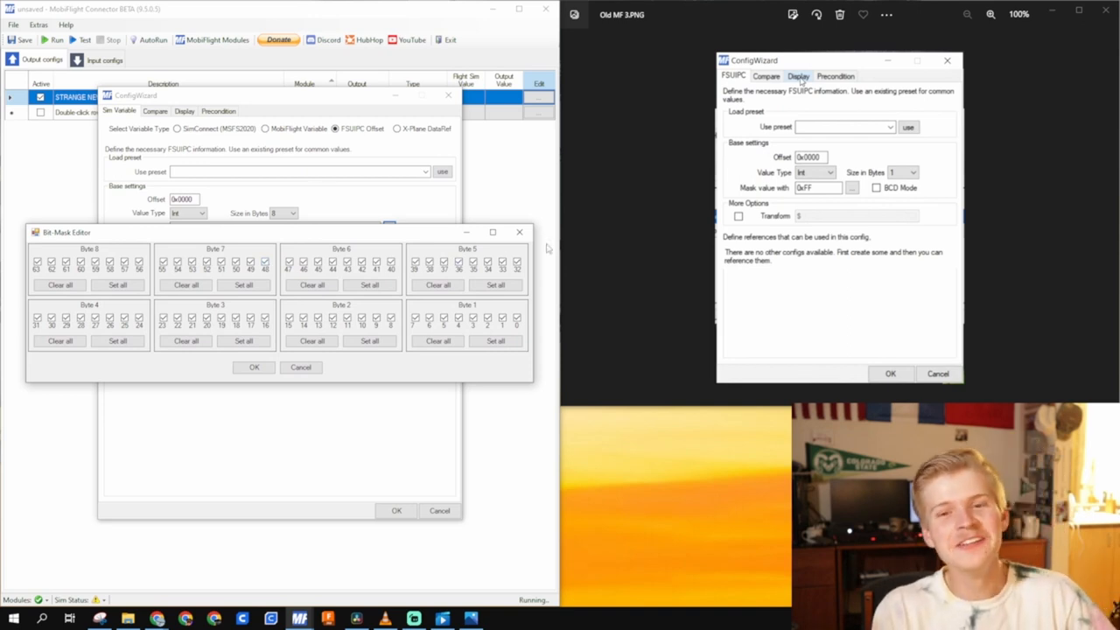
click(312, 284)
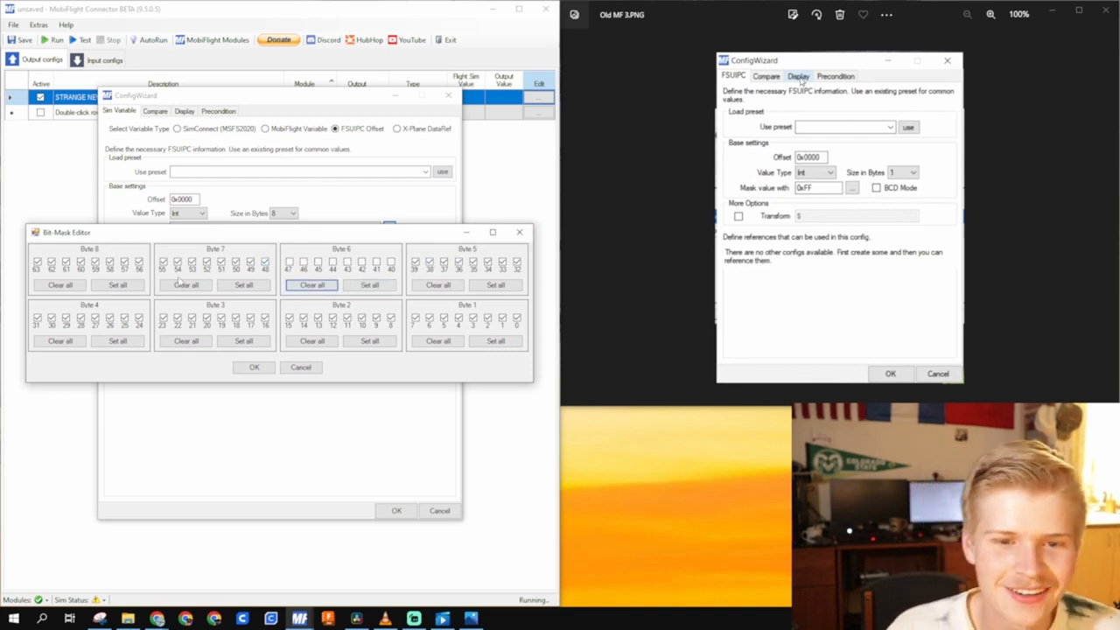
click(186, 340)
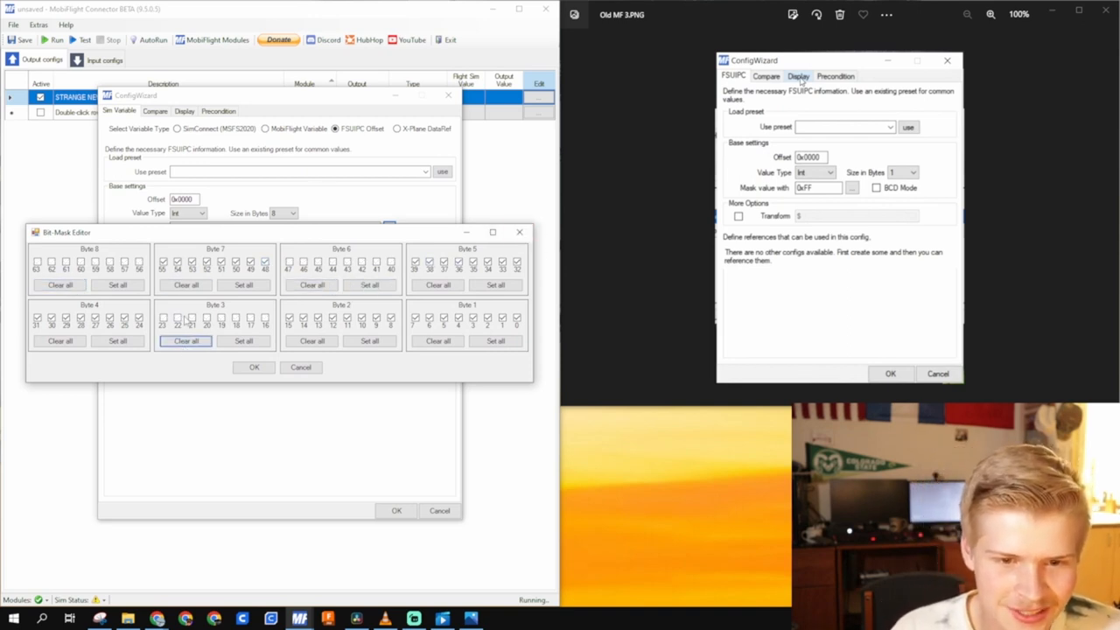
click(254, 367)
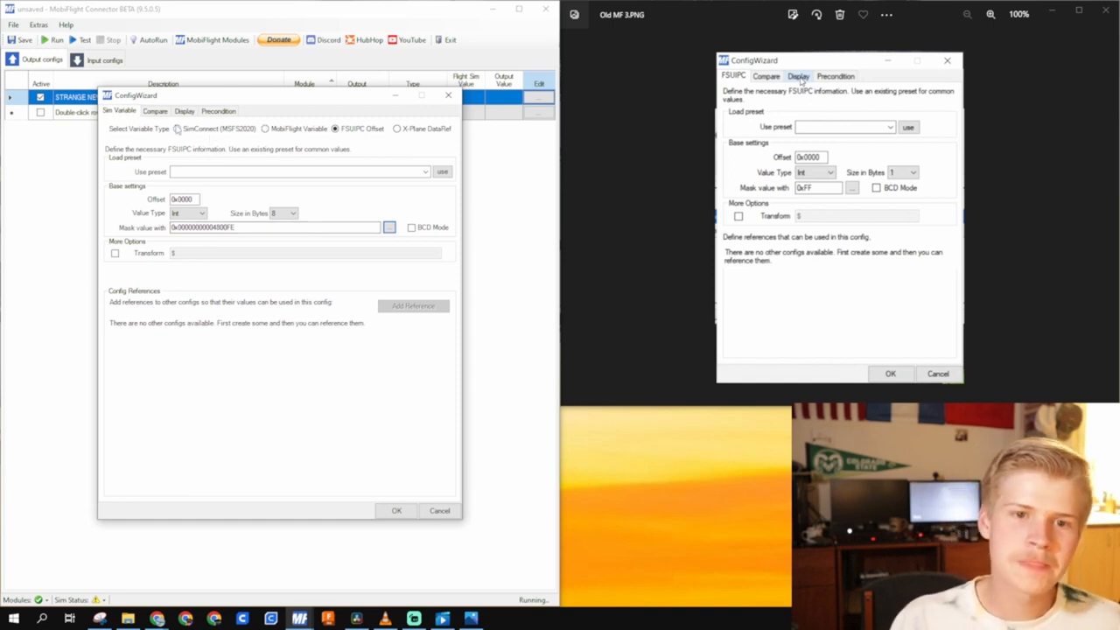
Step: Browse MSFS2020 presets matching 'land', then switch the source to X-Plane DataRef
click(177, 128)
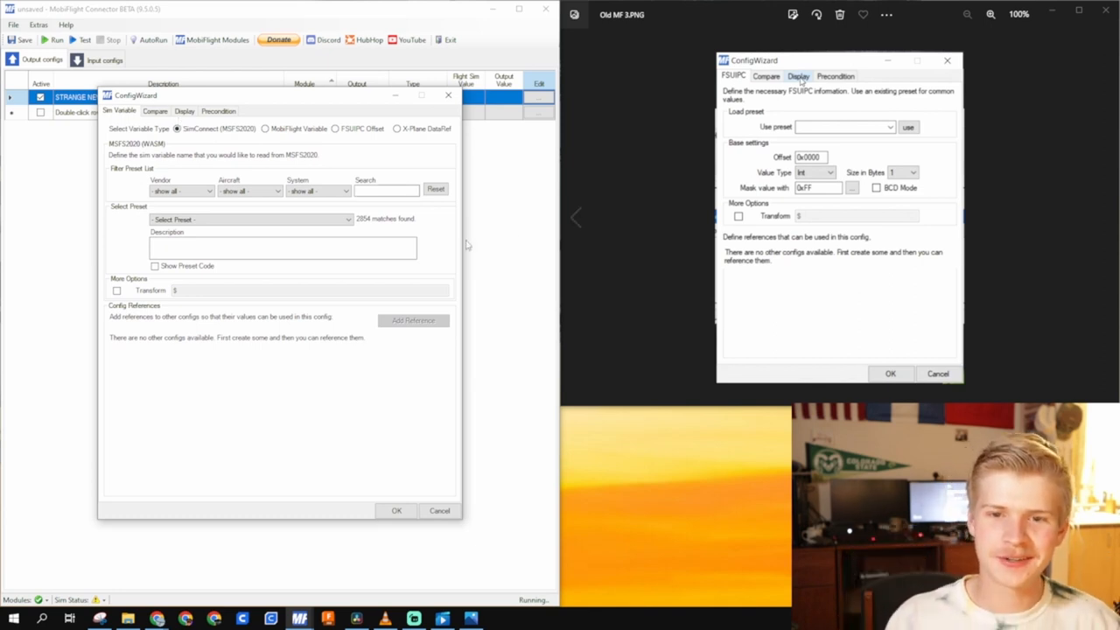
mouse_move(232, 156)
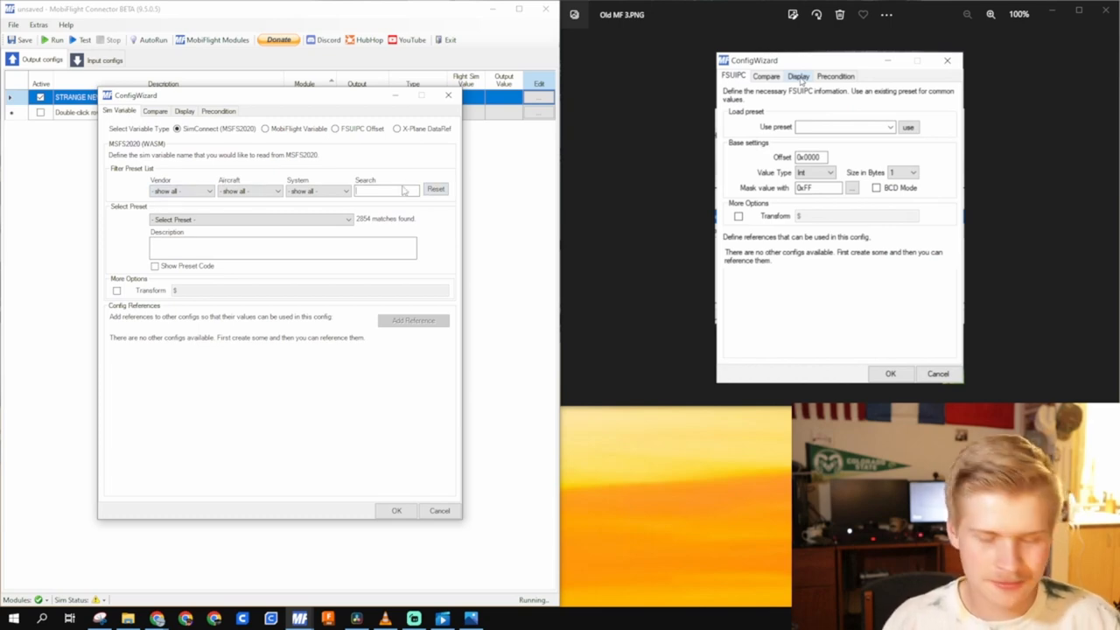
text(land)
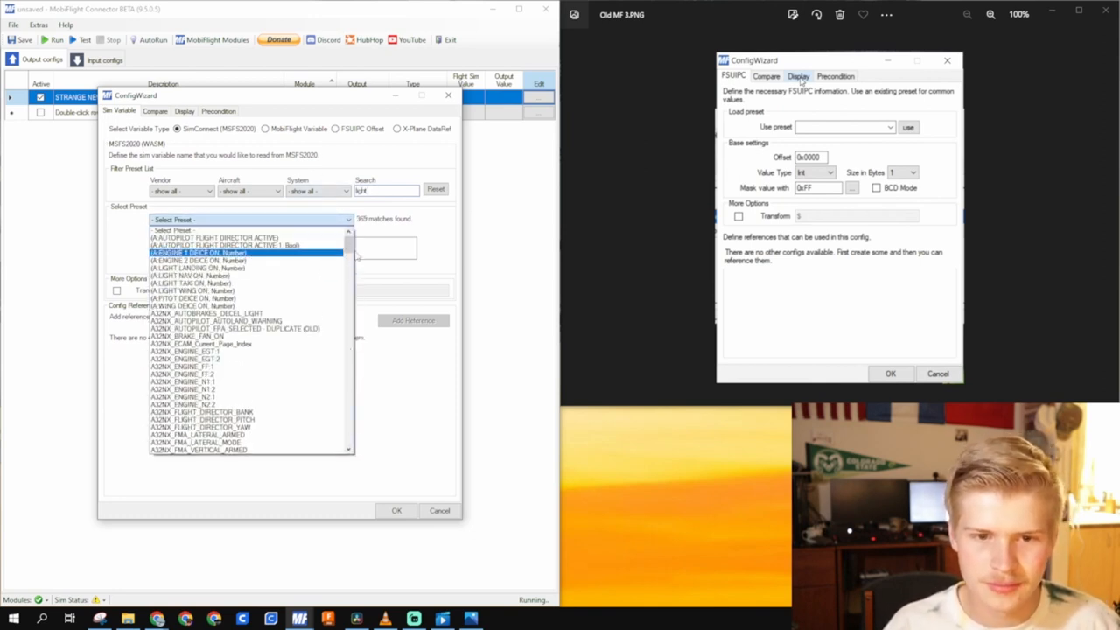
scroll(down, 3)
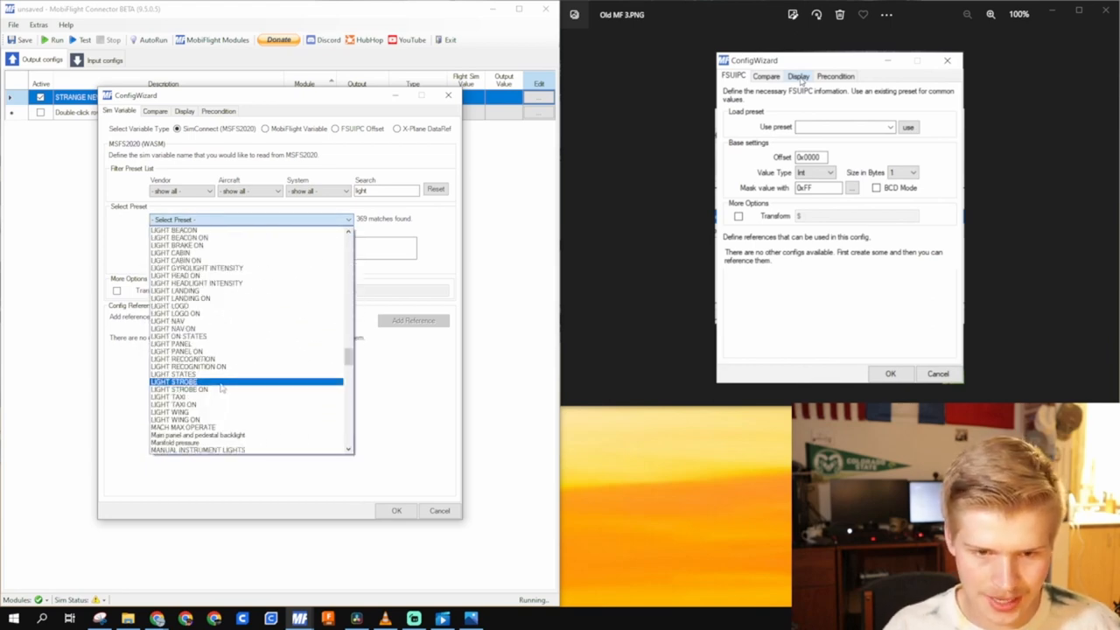
scroll(up, 3)
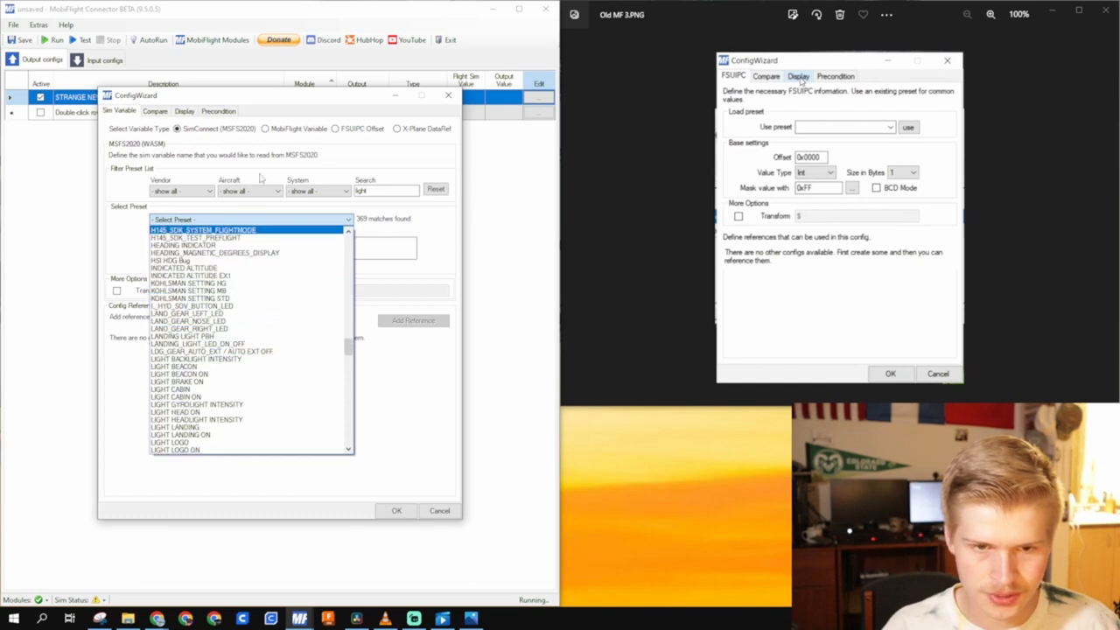
scroll(down, 3)
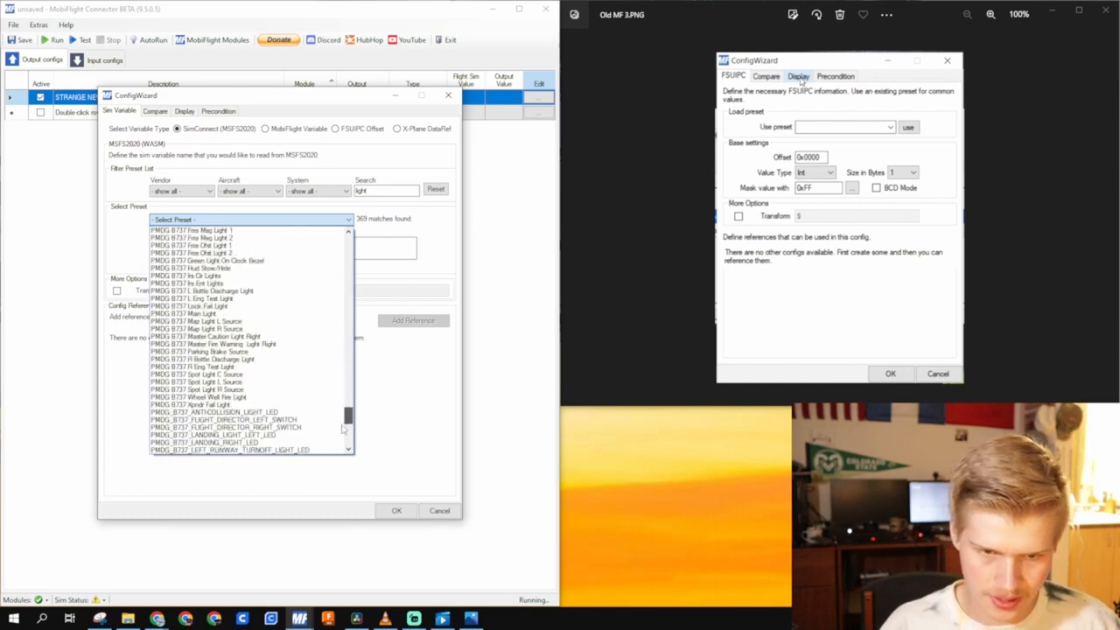
scroll(down, 3)
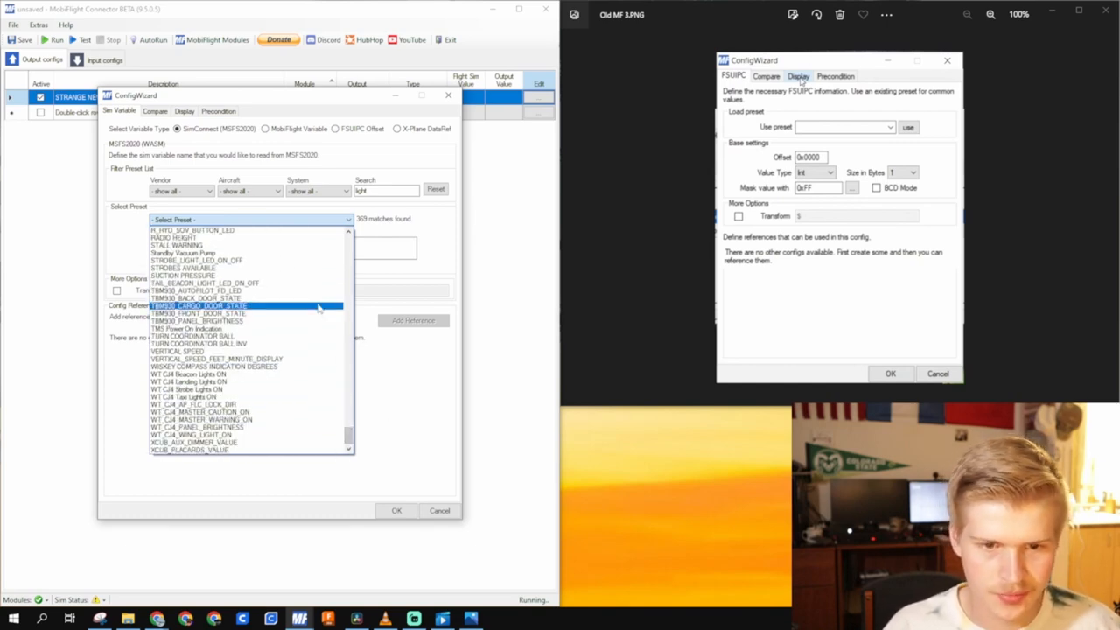
scroll(up, 3)
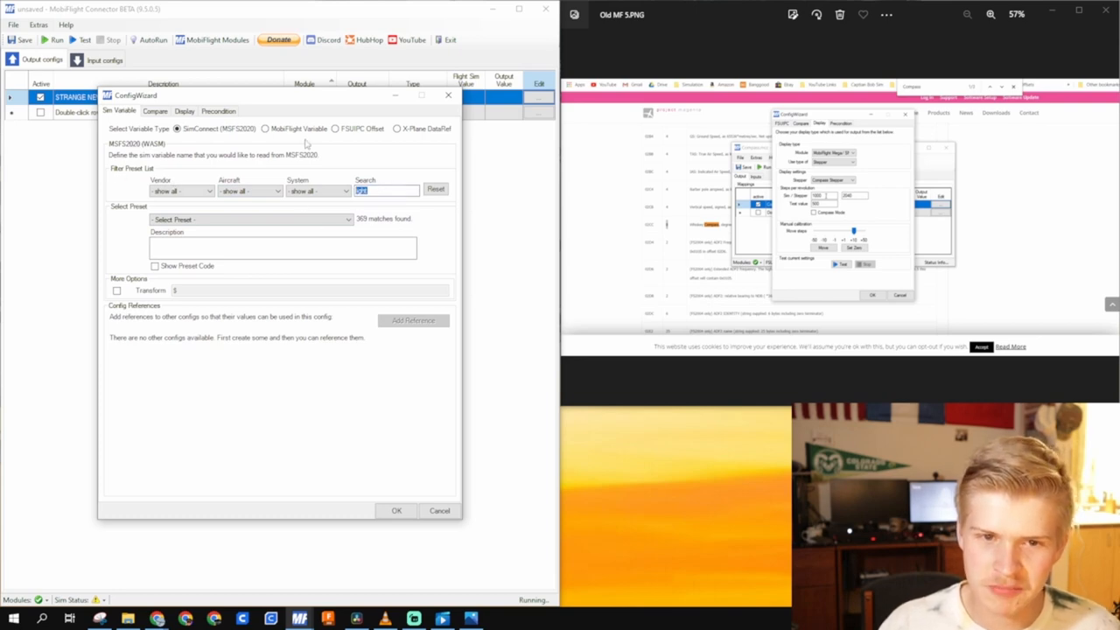
mouse_move(281, 115)
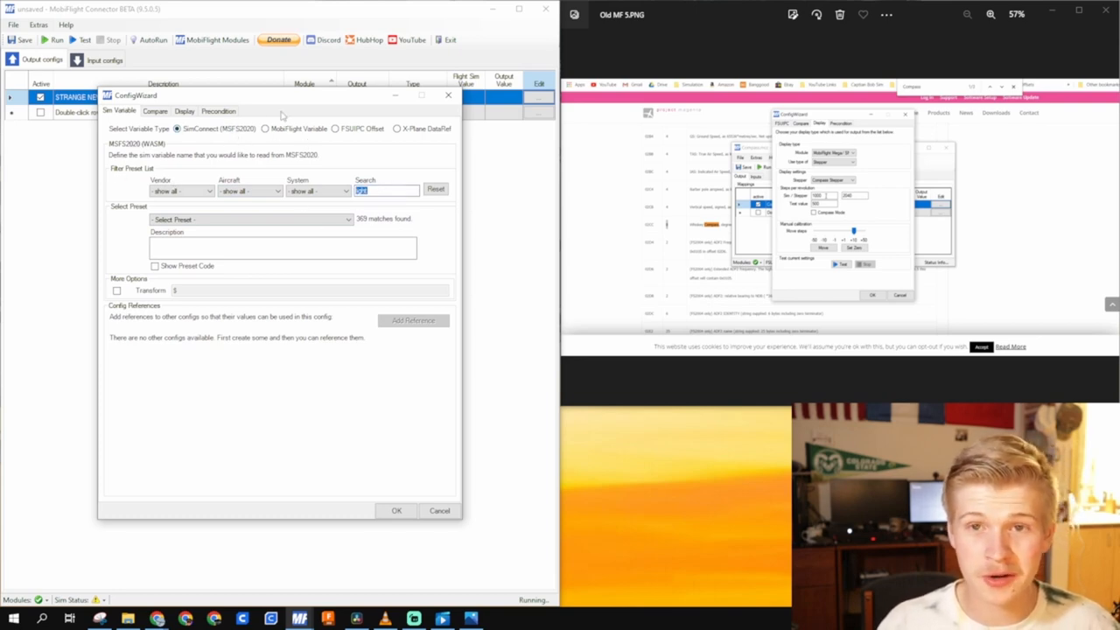
mouse_move(431, 159)
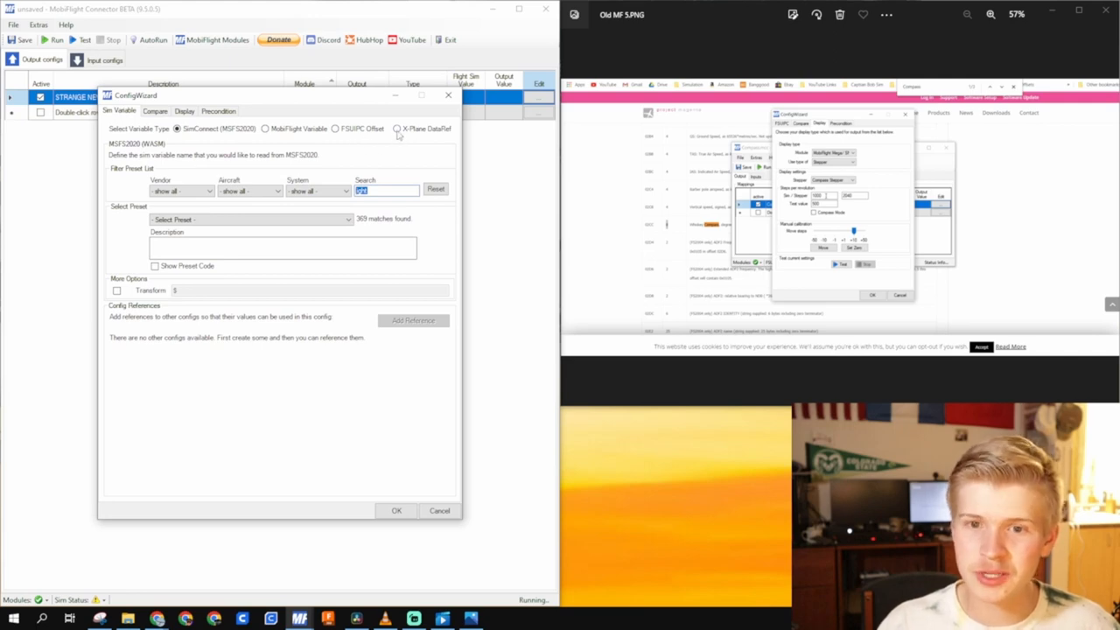
click(396, 129)
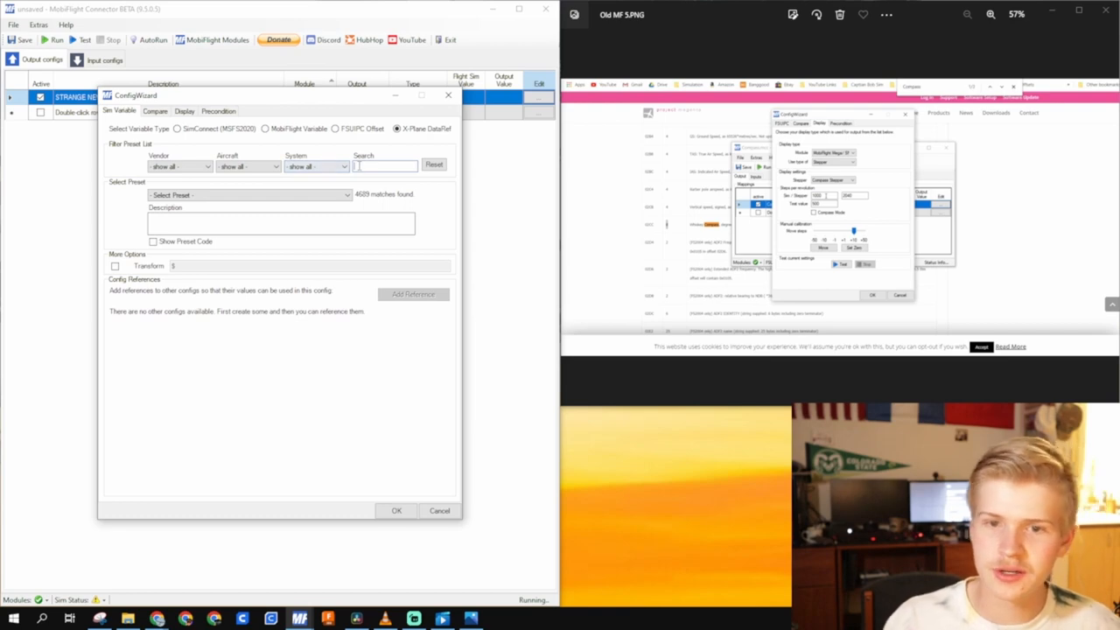
Step: Pick the Generic 'landing light' preset Landing Lights On, then revert to FSUIPC Offset
text(4)
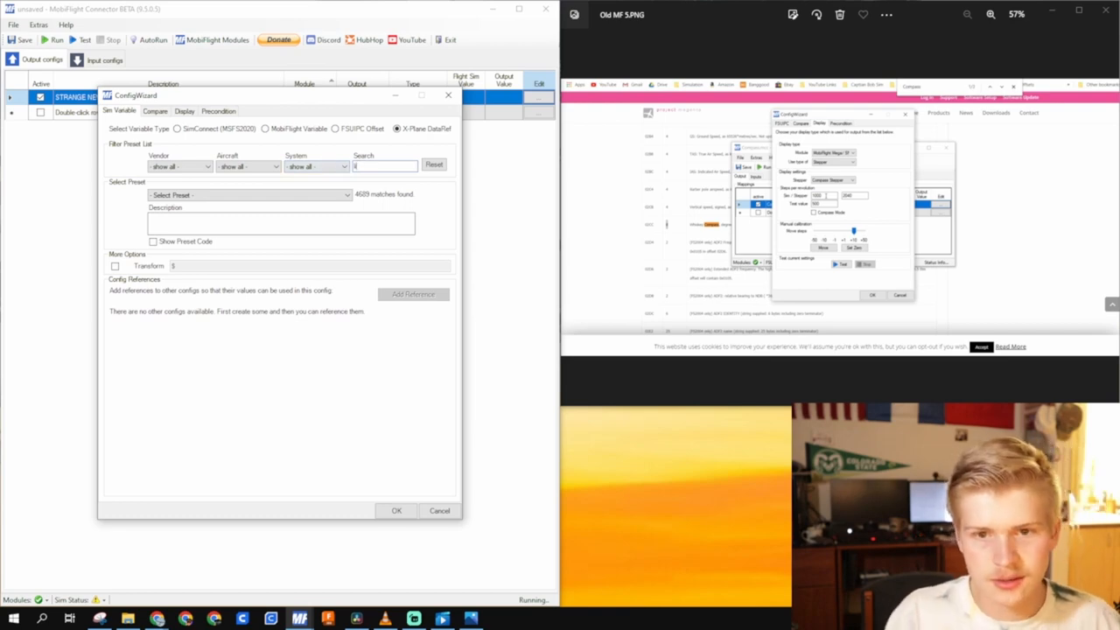
text(light)
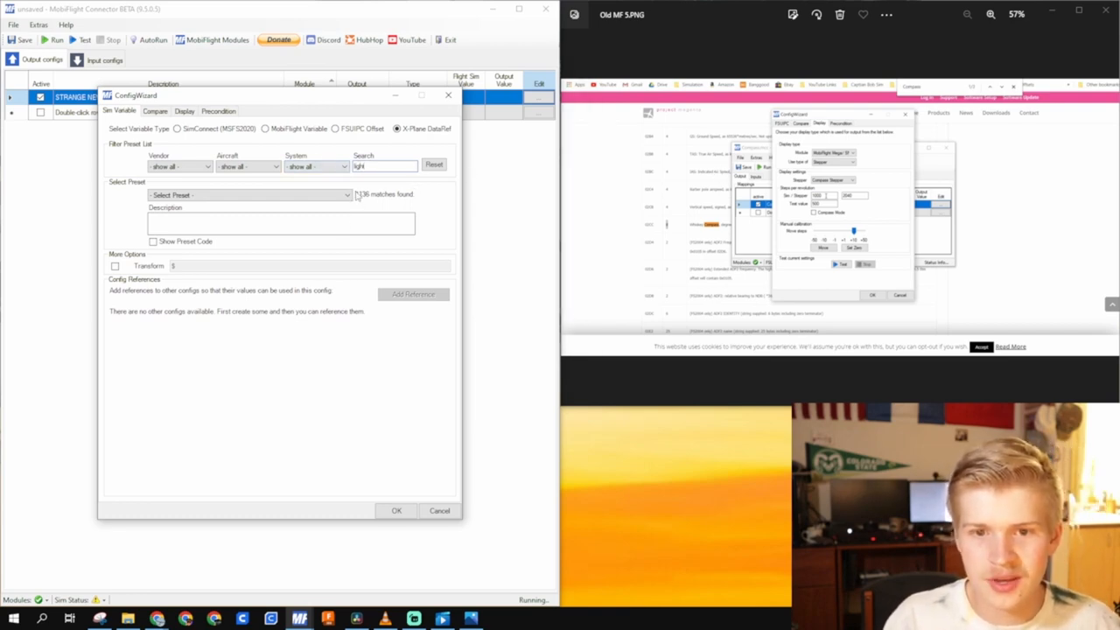
click(248, 166)
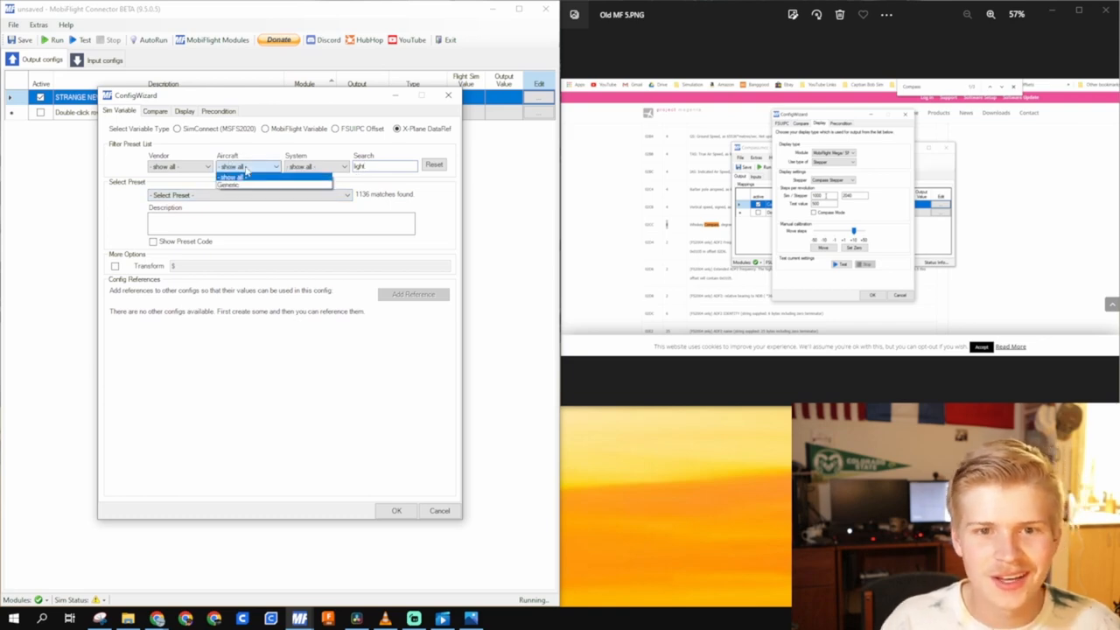
click(229, 184)
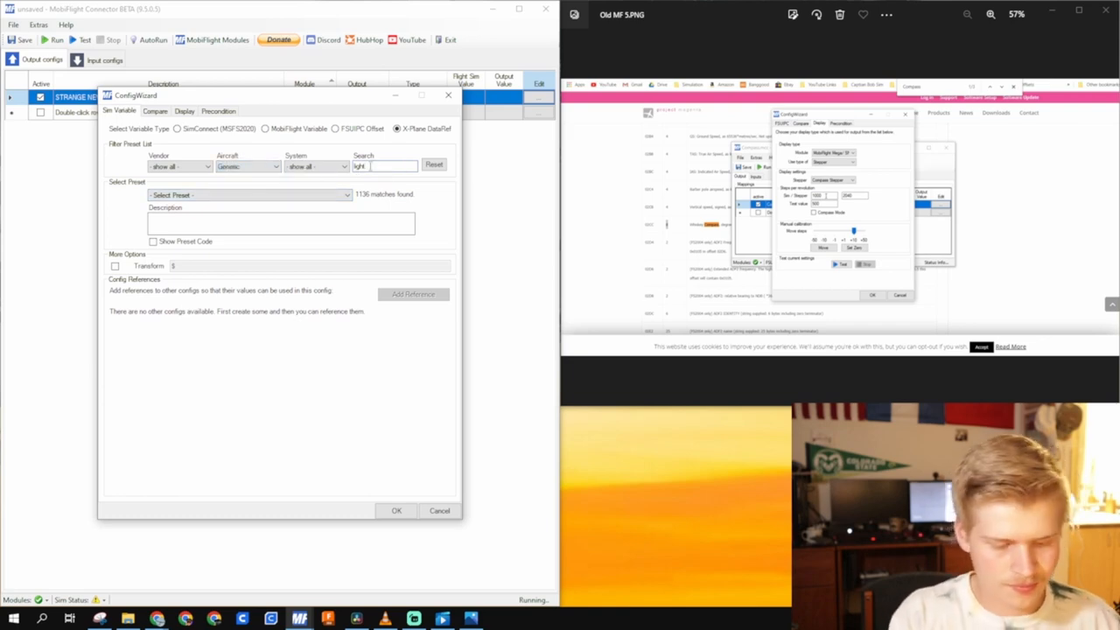
text(anding light)
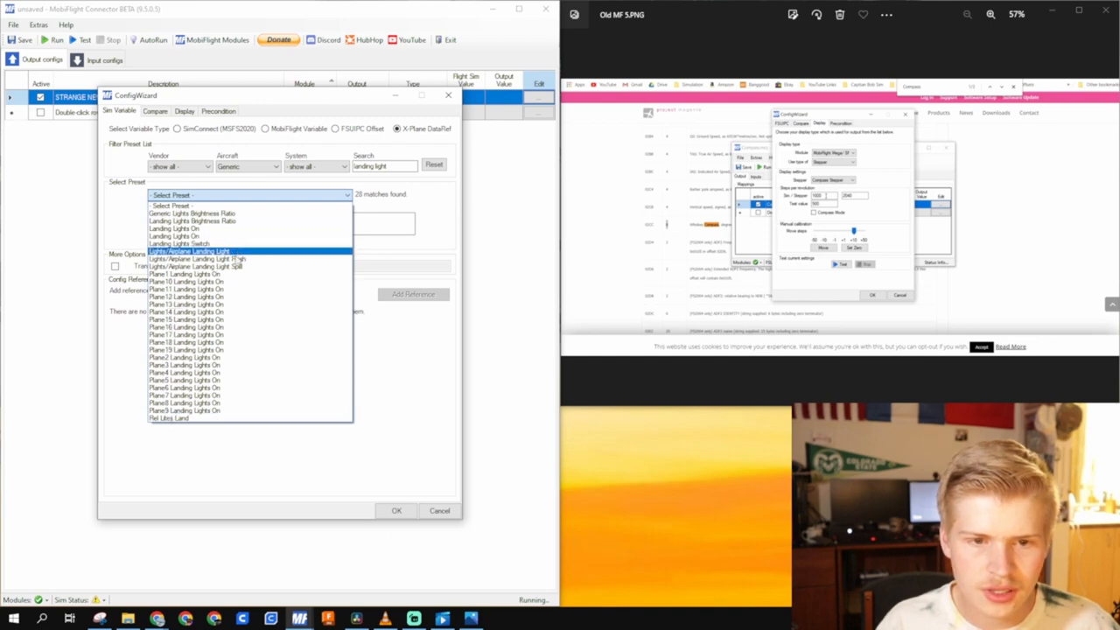
click(174, 235)
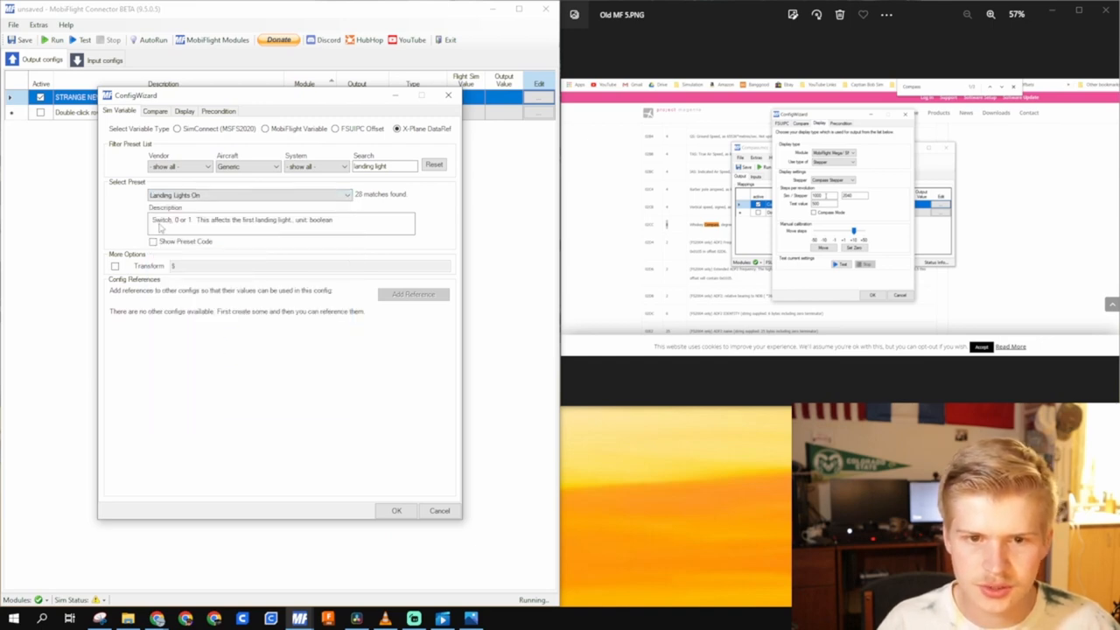
click(178, 128)
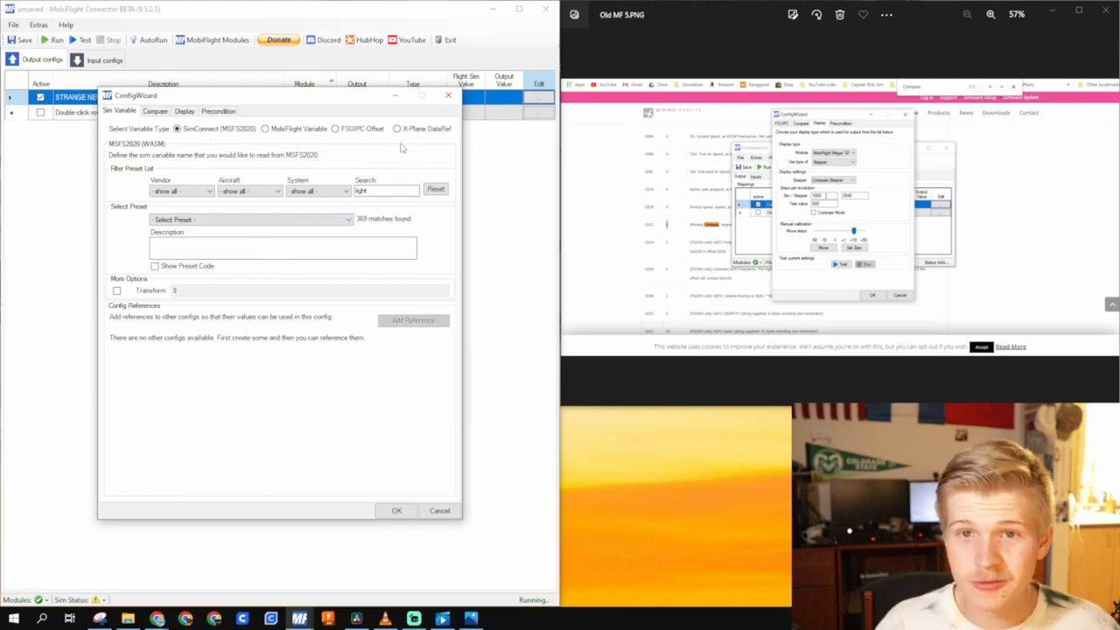
click(336, 129)
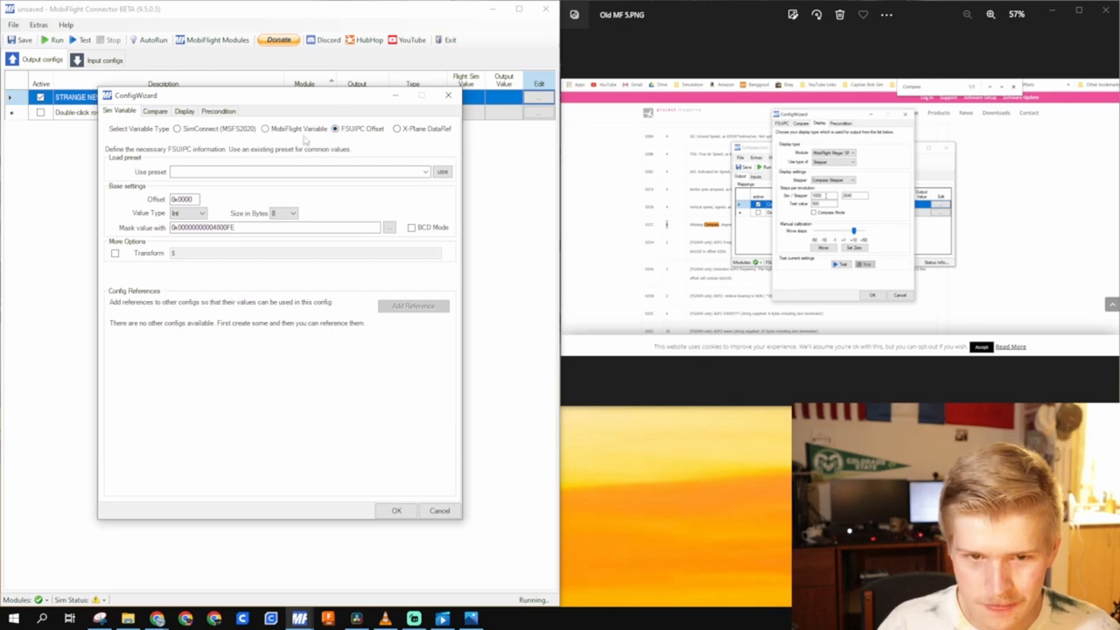
Step: Switch the source to MobiFlight Variable, close the wizard, and open the new input row
click(265, 129)
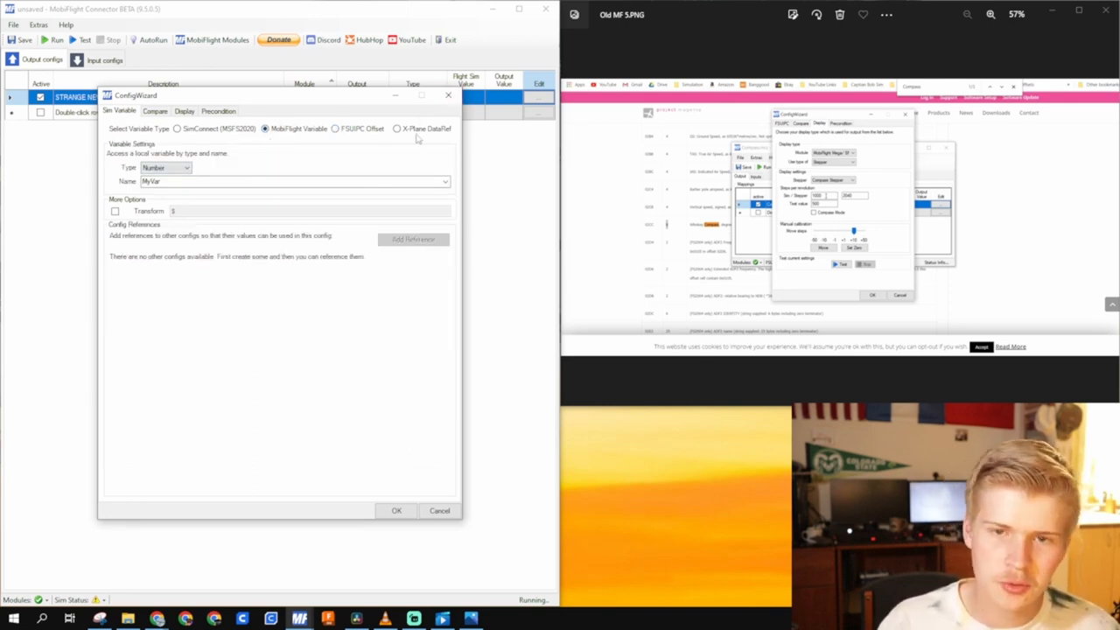
click(438, 510)
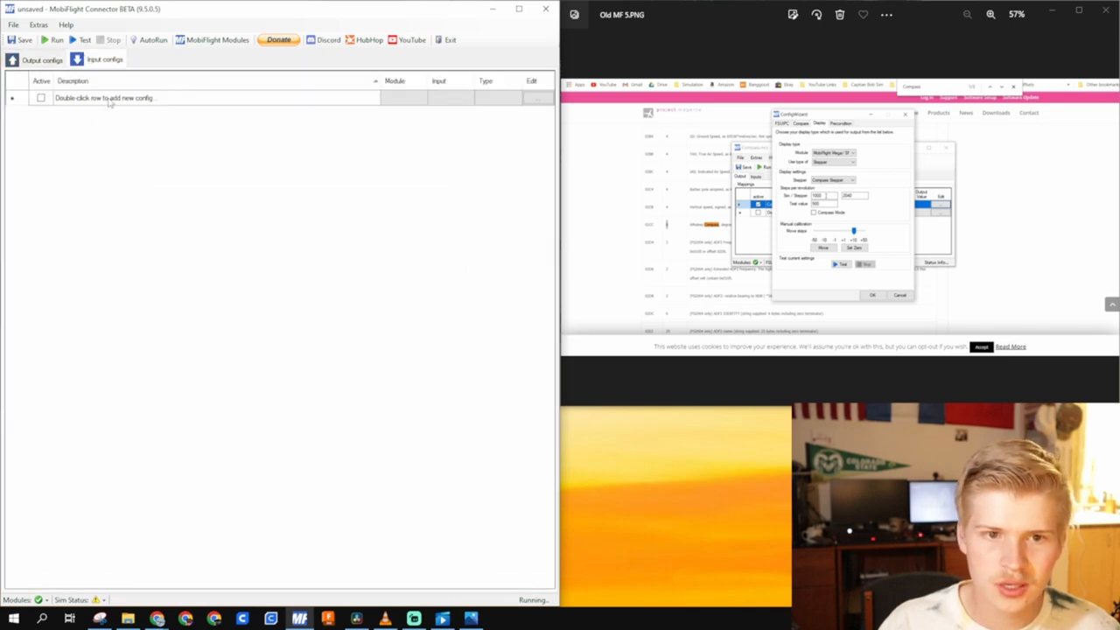
click(531, 97)
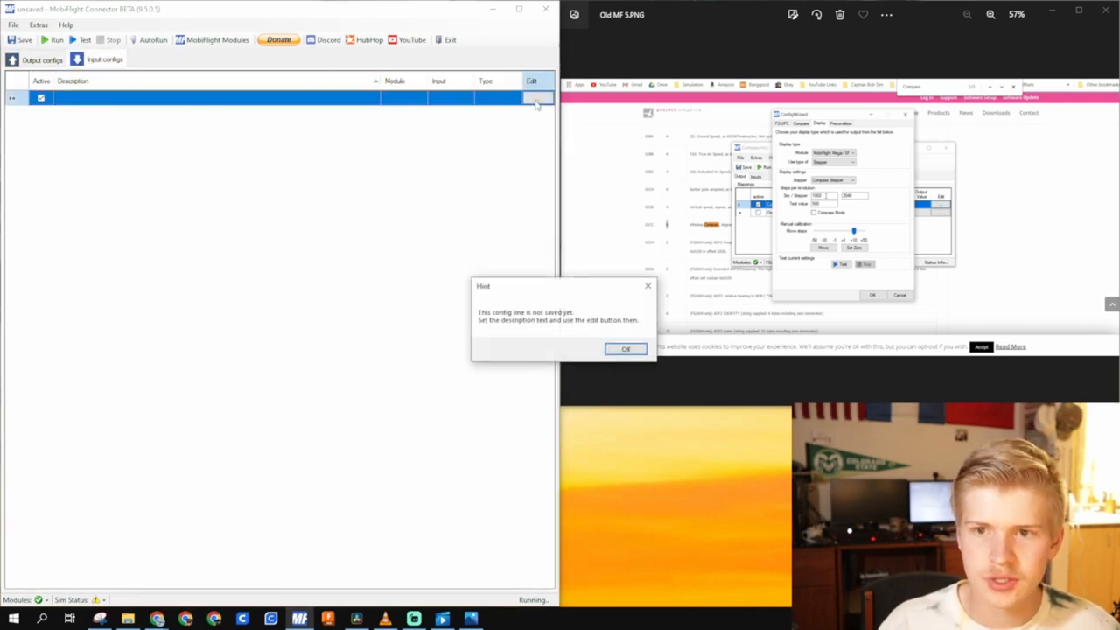
Step: Dismiss the hint that the new input config needs a description
click(626, 348)
text(ahhhhhh)
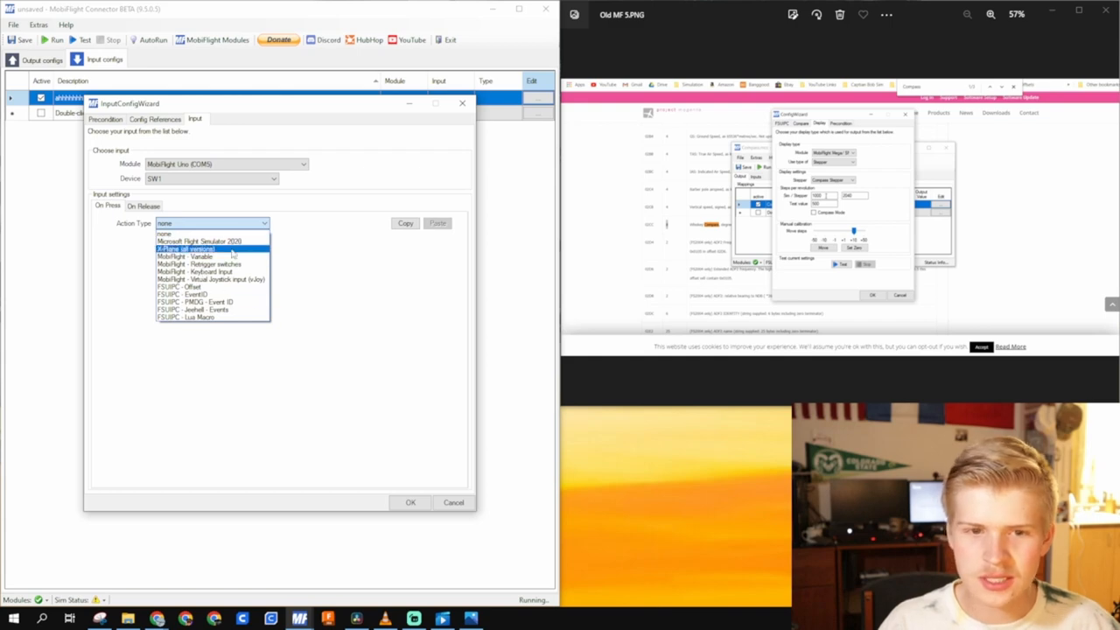
mouse_move(210, 278)
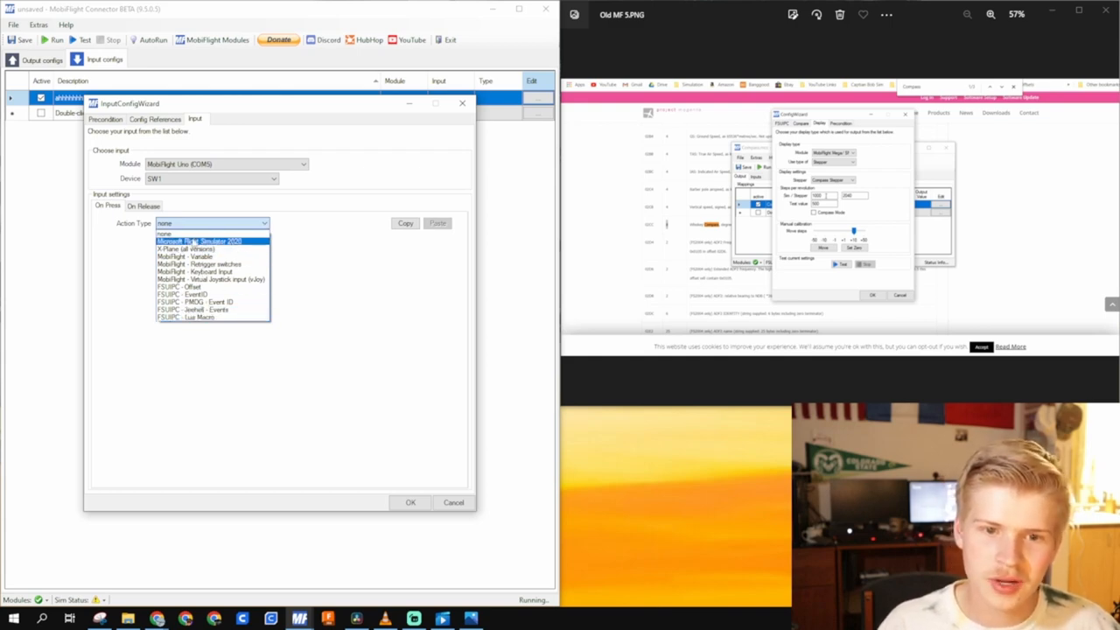
Step: Try an MSFS2020 pitot heater preset as the press action
click(200, 241)
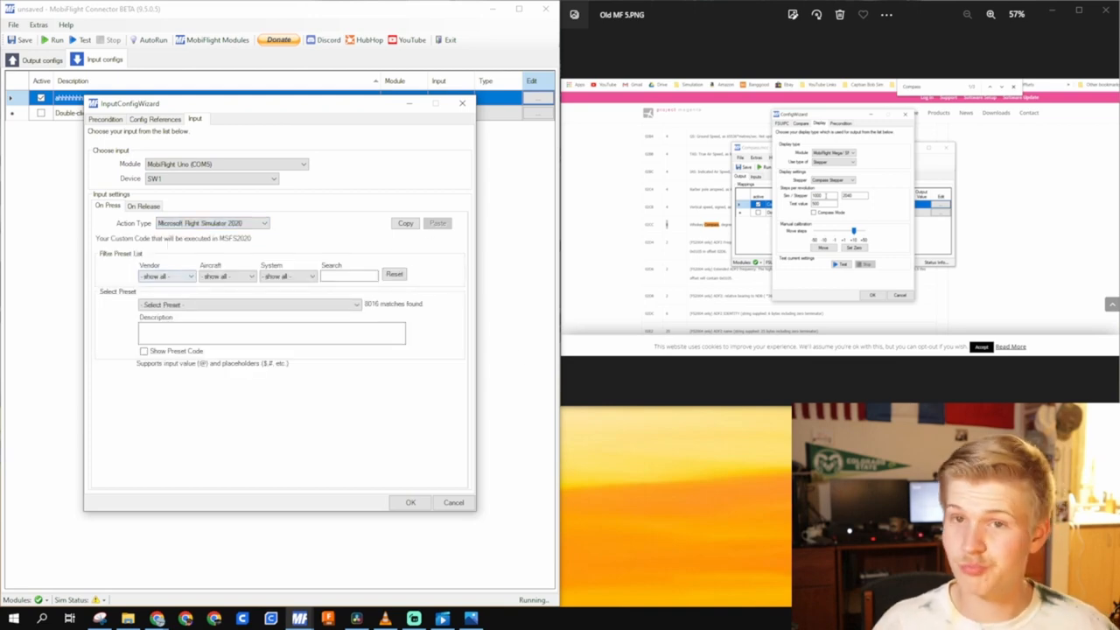
click(348, 275)
text(pitot)
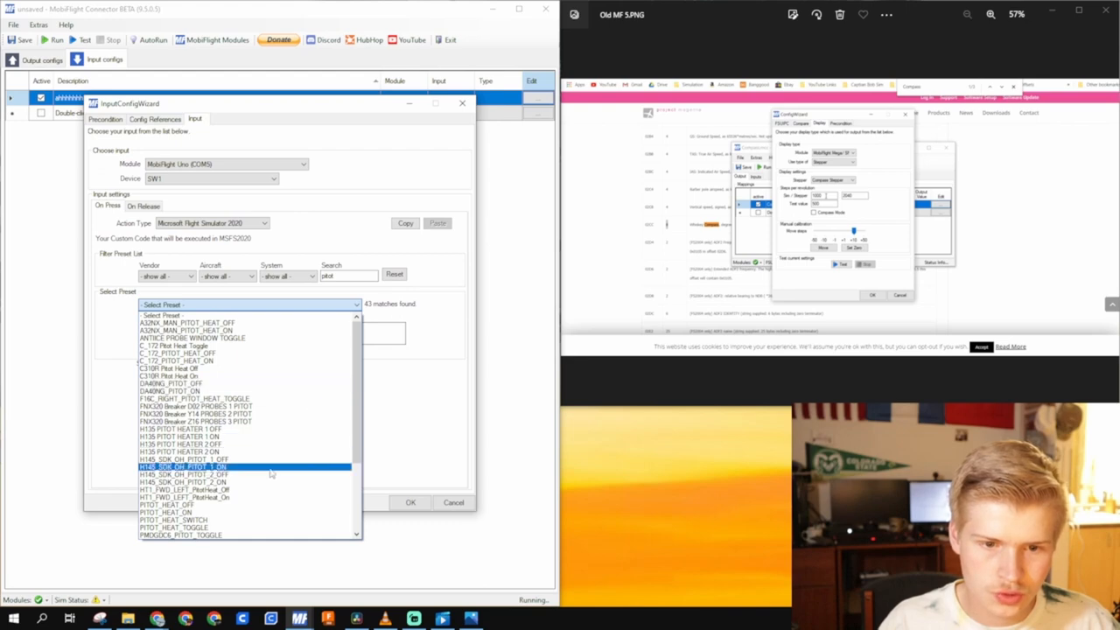
click(166, 505)
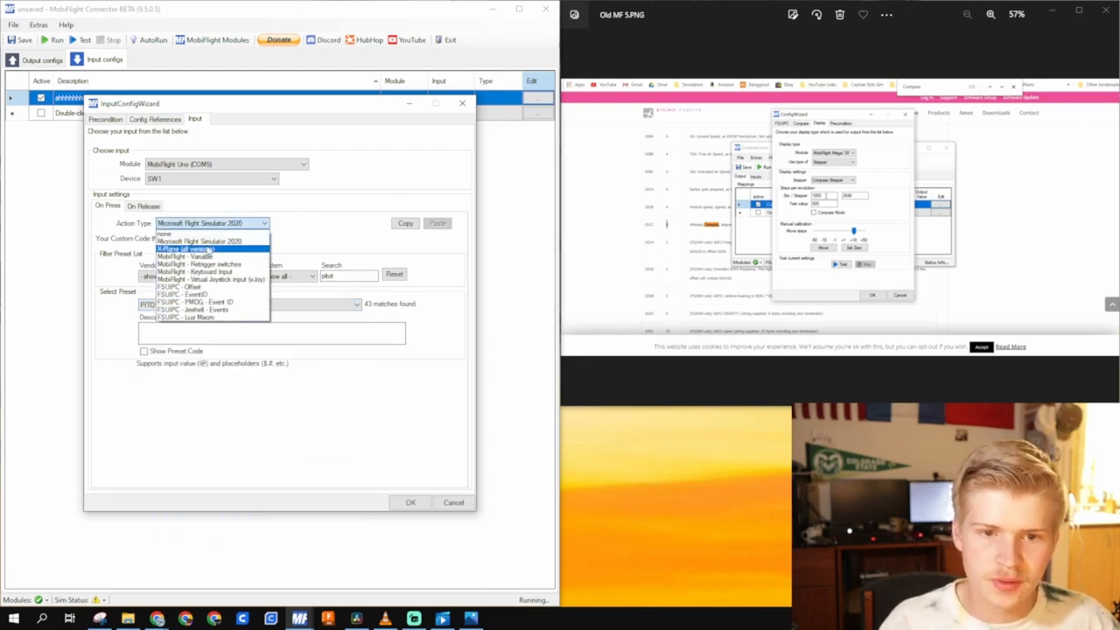
Step: Try the X-Plane 'pitot' preset Pitot Heat On, then choose MobiFlight - Variable
click(184, 250)
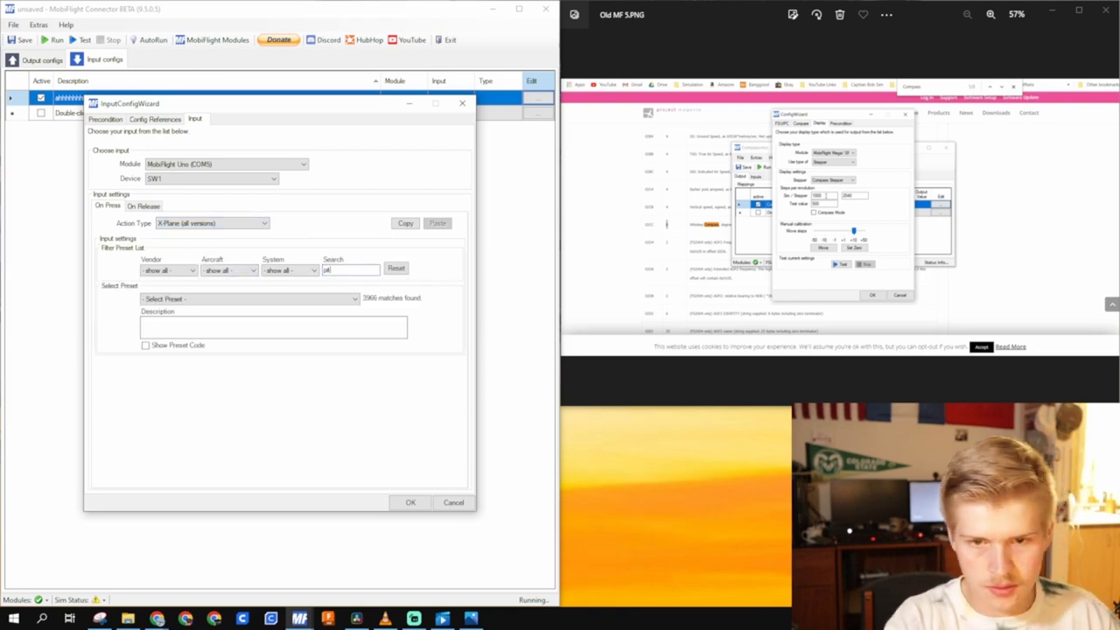
text(pitot)
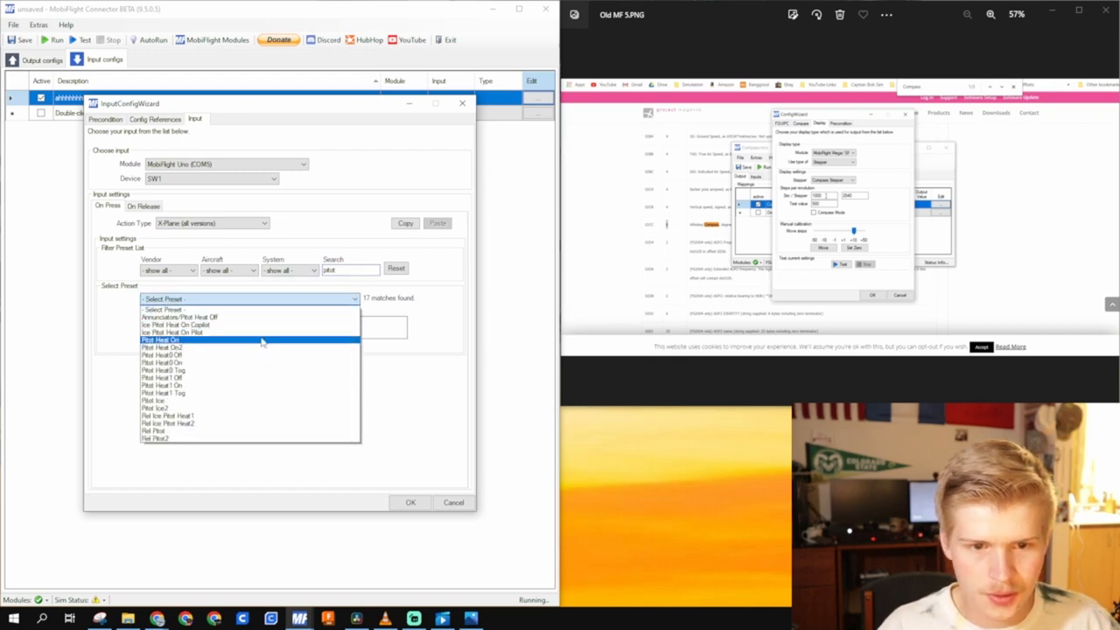
click(264, 223)
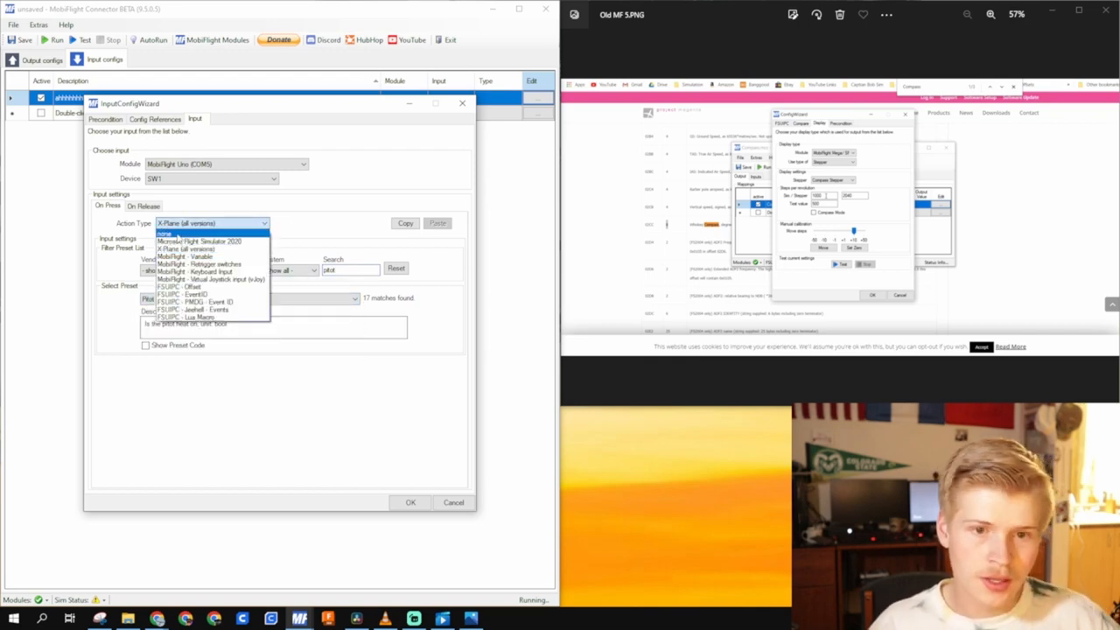
click(186, 256)
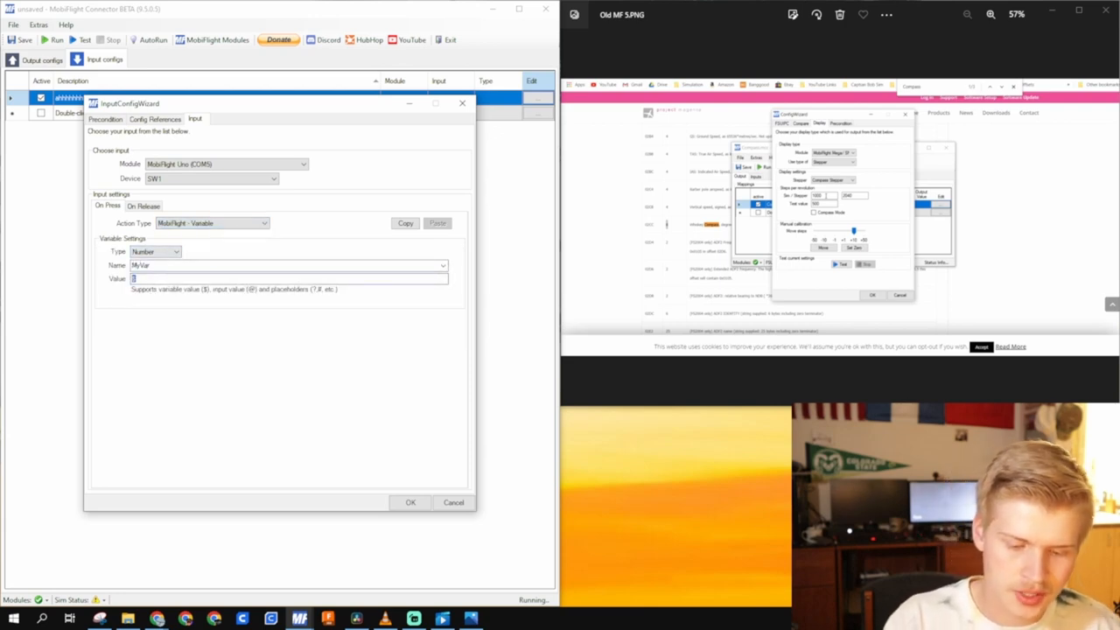
Step: Enter 80 as the MyVar value and save the input config
text(80)
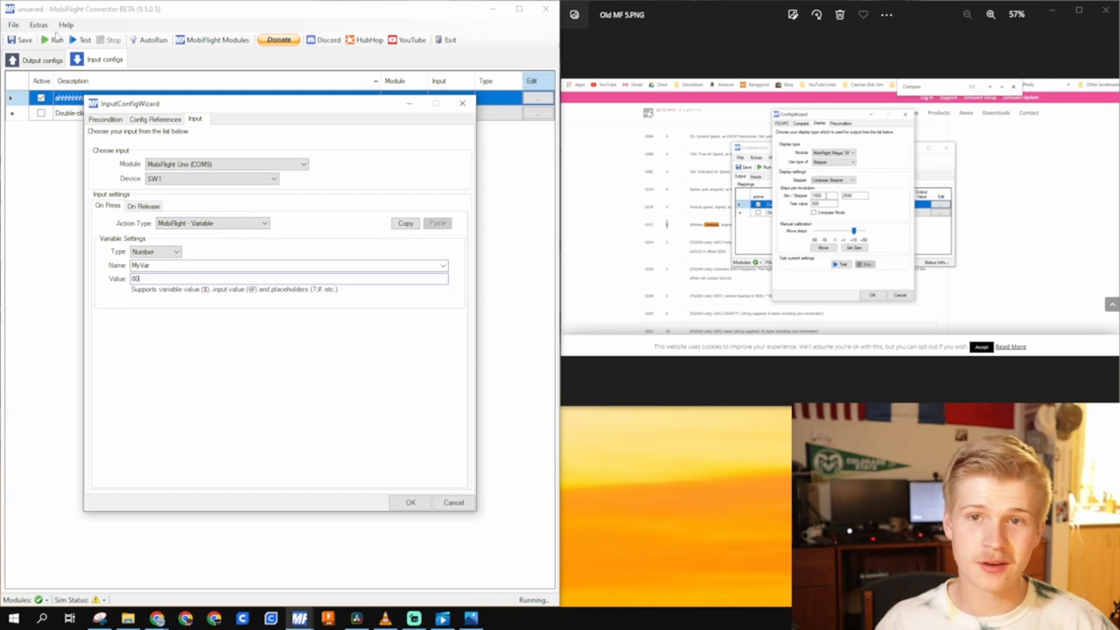
click(410, 502)
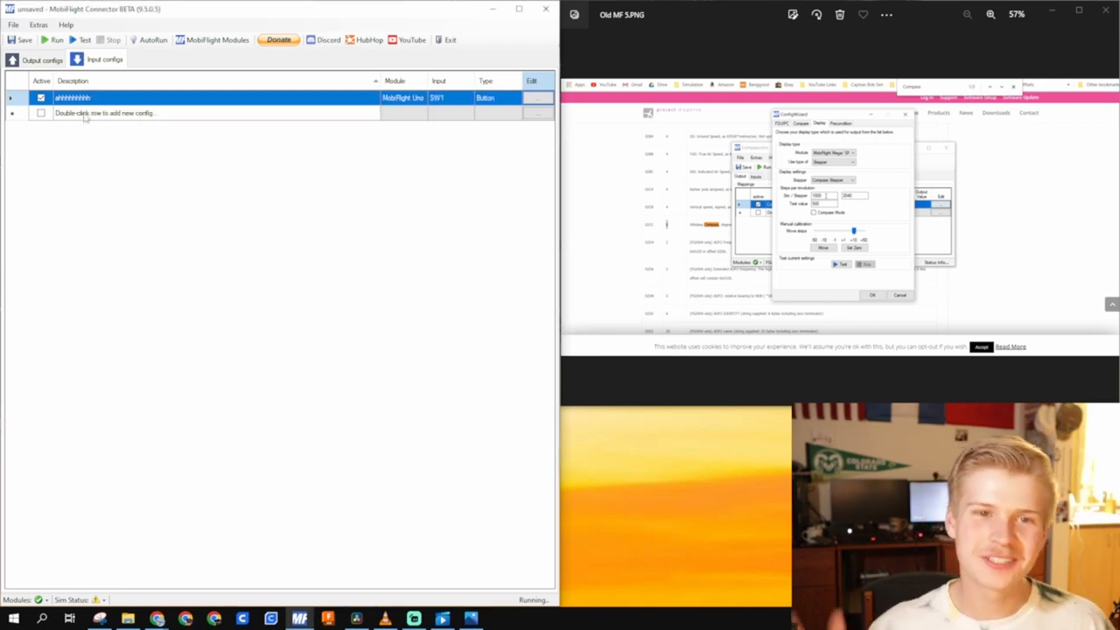